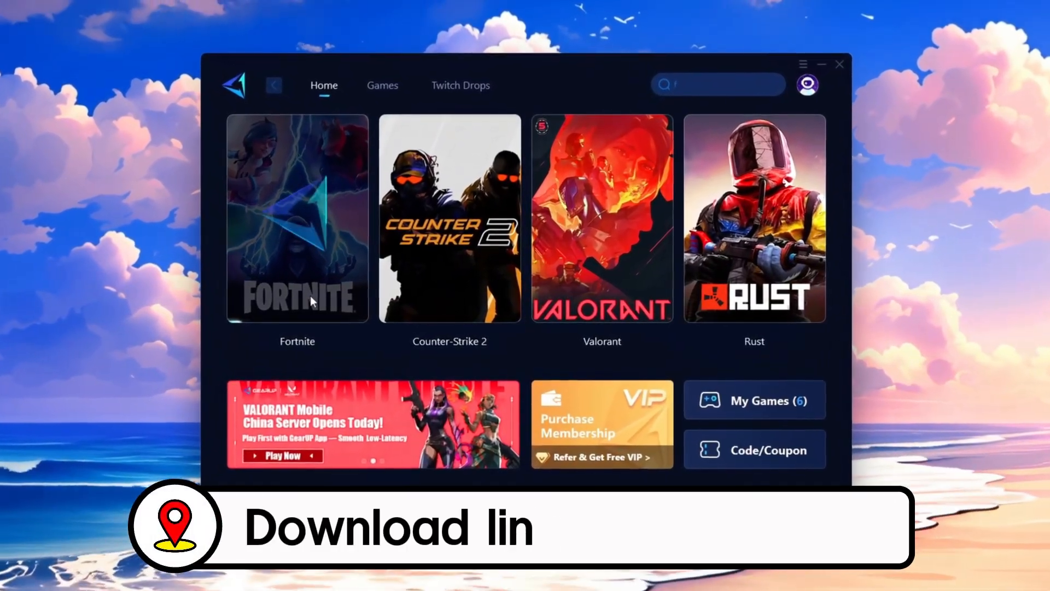
- Browse GearUP Booster's Games catalogue of popular games, then bring up the Windows Start menu
scroll("down", 3)
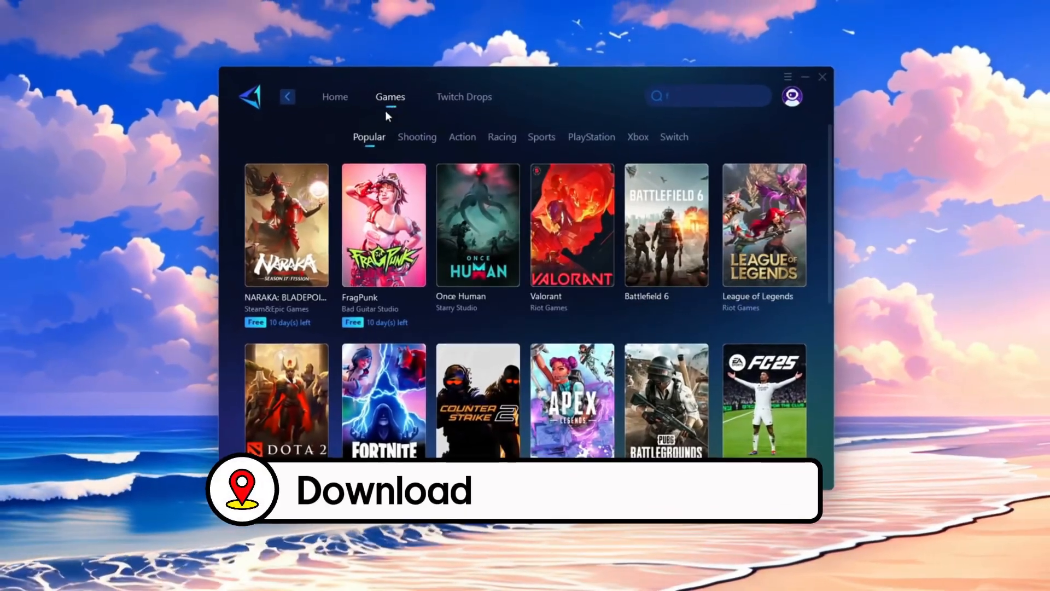
left_click(417, 137)
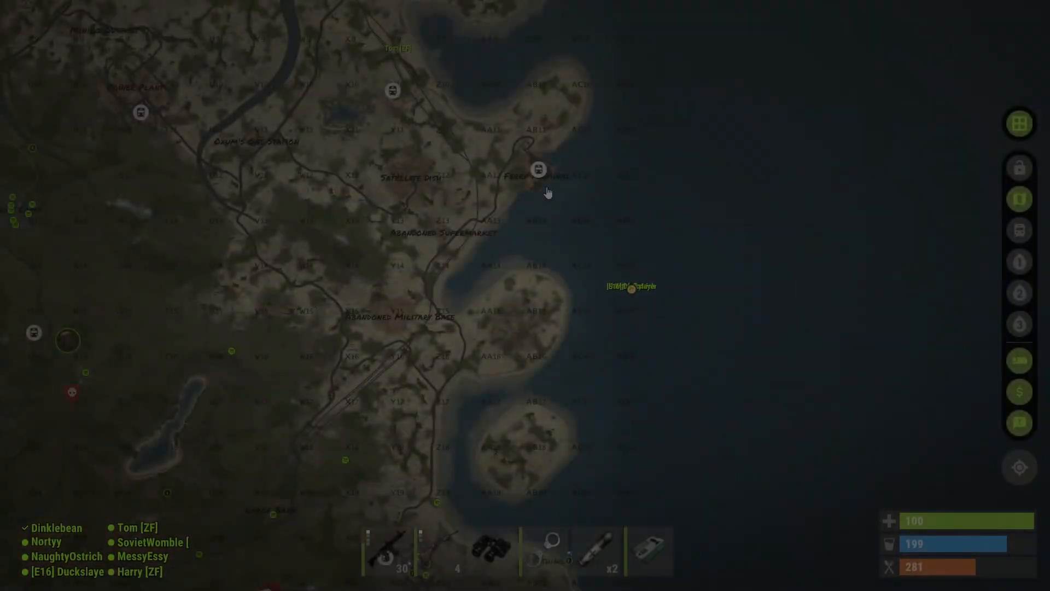
left_click(388, 577)
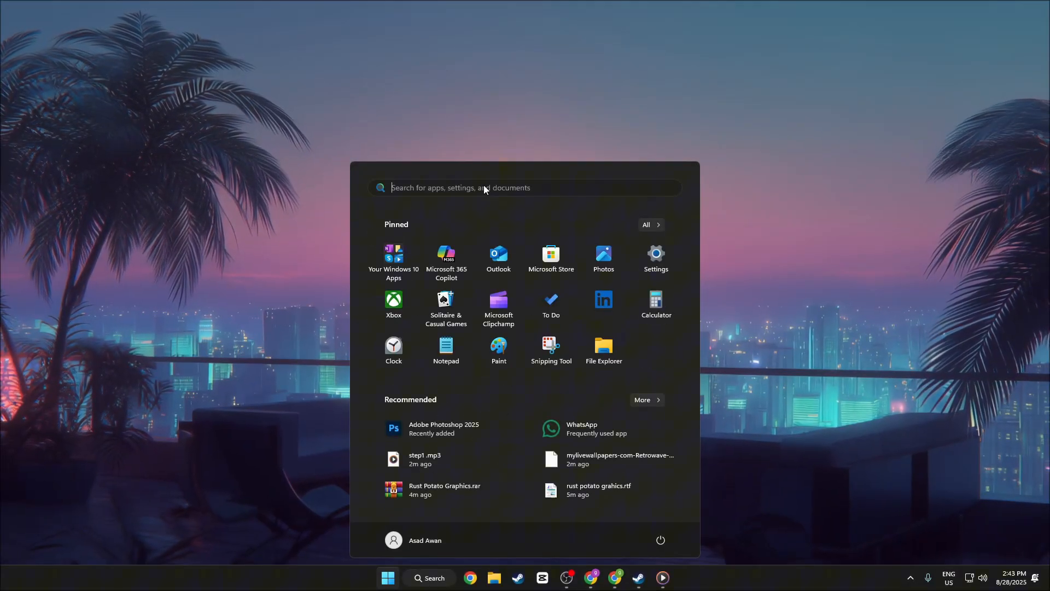
- Search Start for 'view advanced system settings' to reach System Properties Advanced
type("vi")
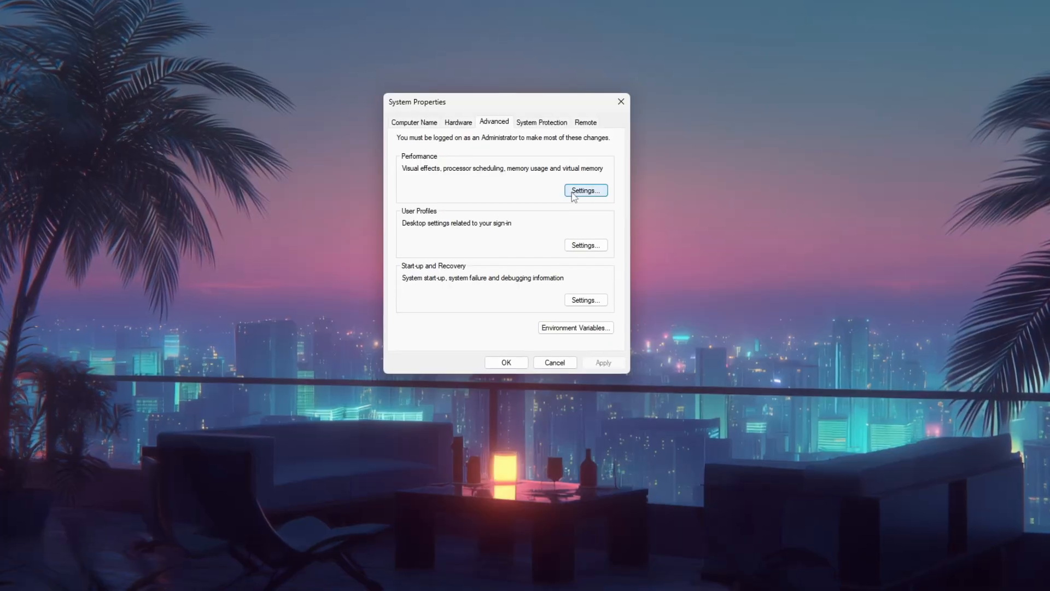
- Set Windows visual effects to 'Adjust for best performance' and apply it
left_click(584, 190)
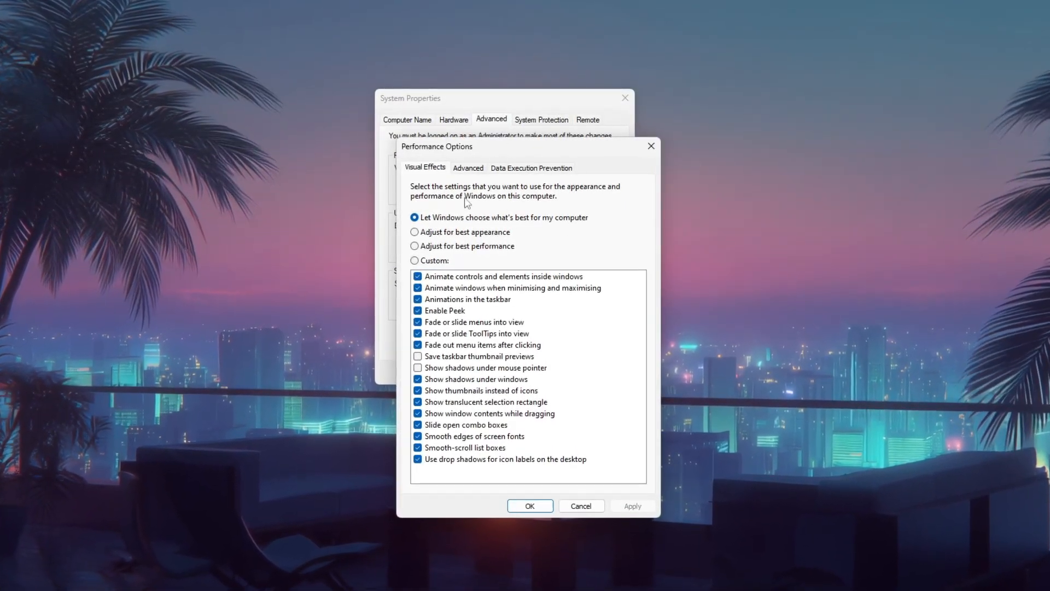
left_click(415, 246)
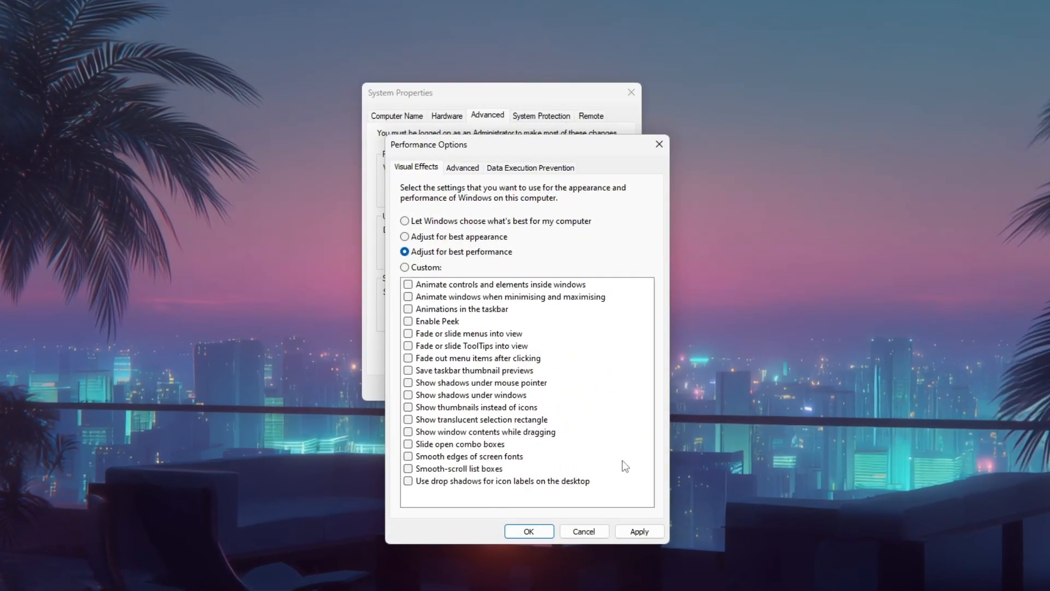
left_click(529, 530)
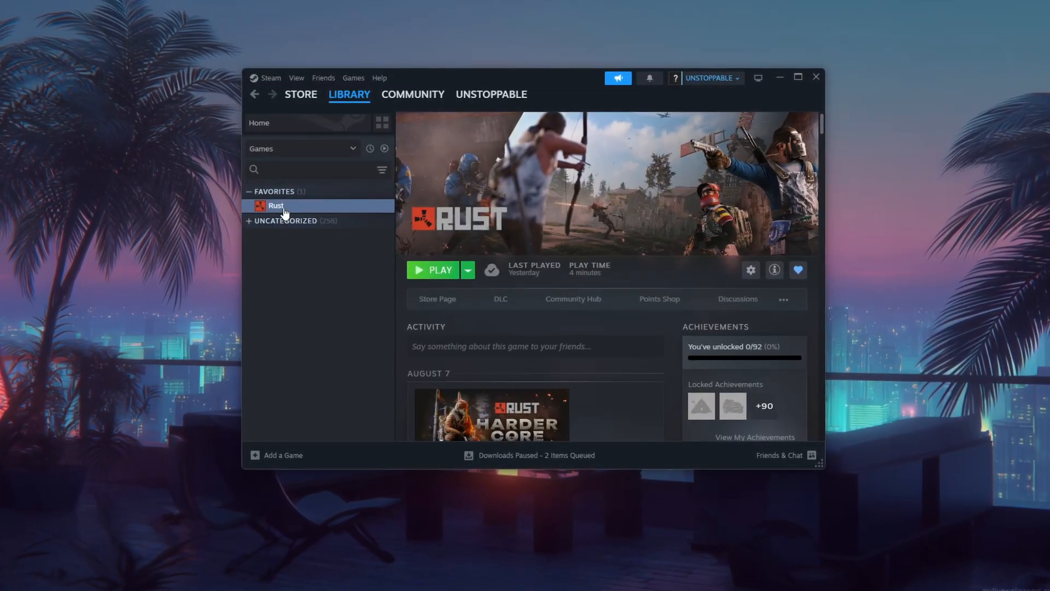
- Paste the copied launch options into Rust's General launch options field in Steam Properties
right_click(275, 206)
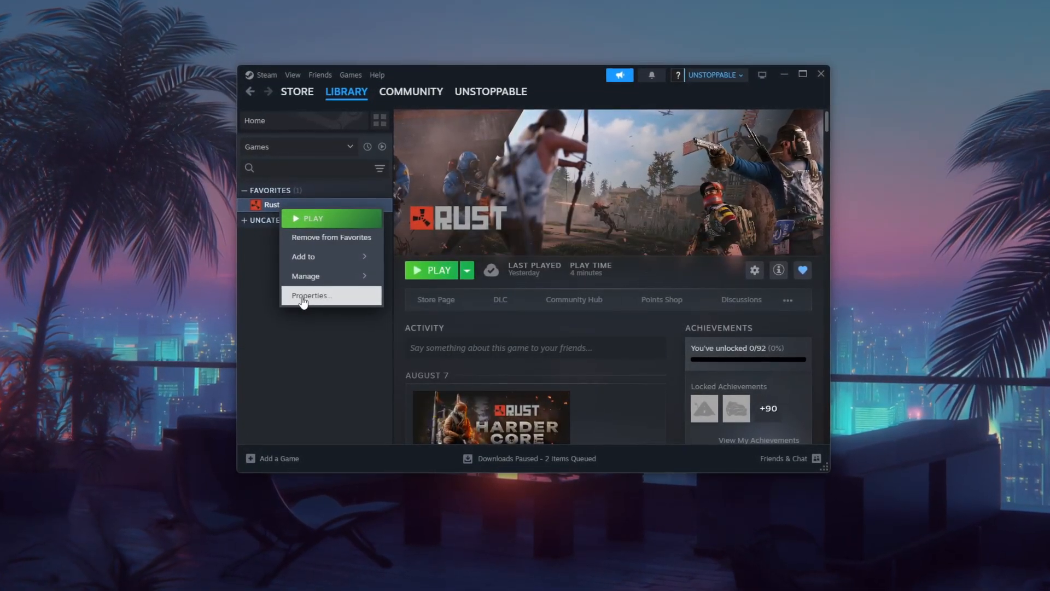
left_click(310, 295)
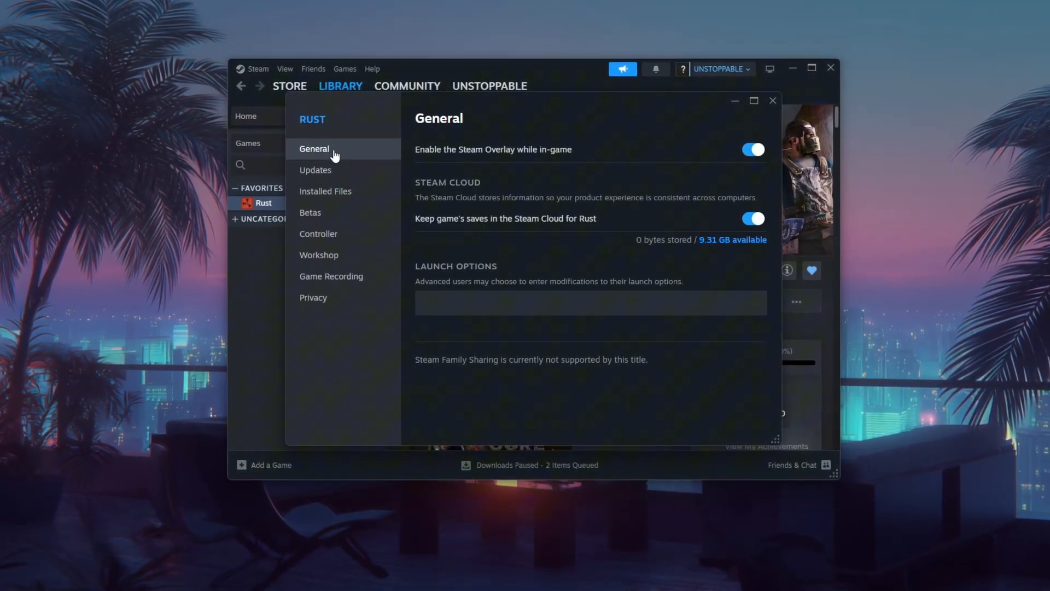
left_click(589, 302)
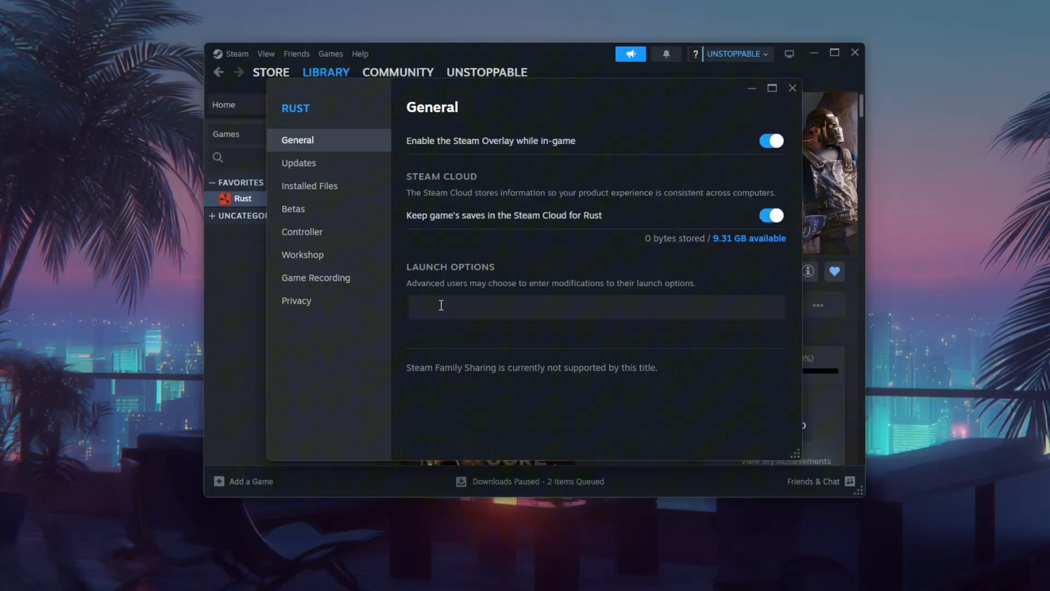
right_click(441, 307)
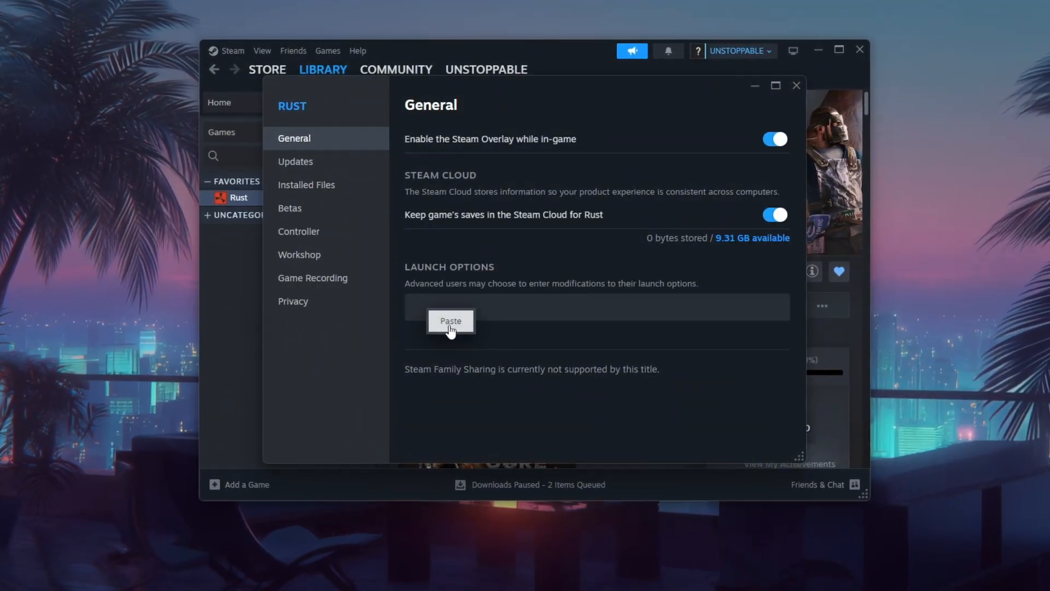
left_click(450, 321)
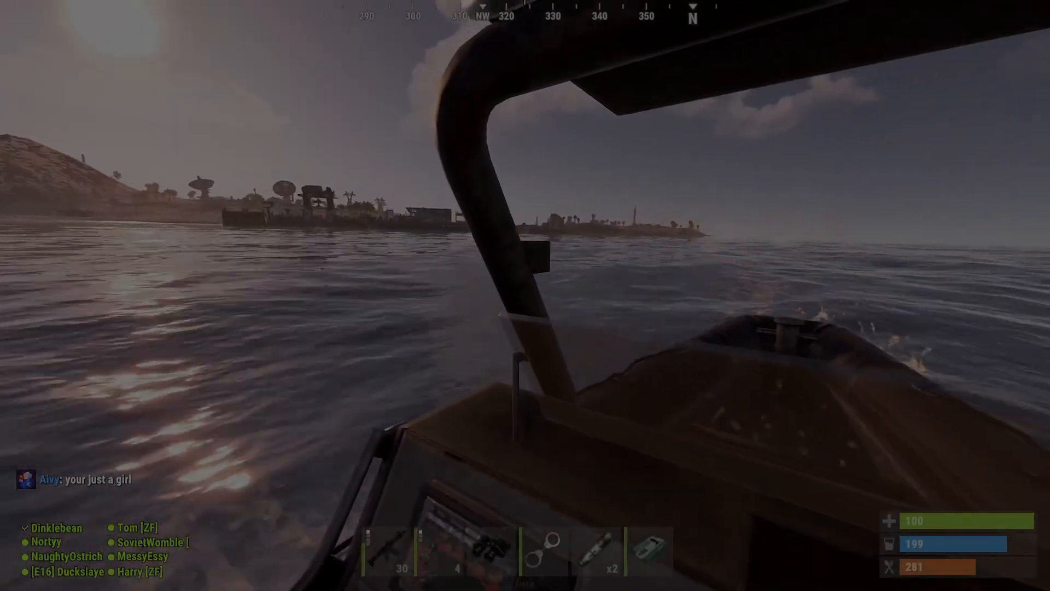
mouse_move(525, 295)
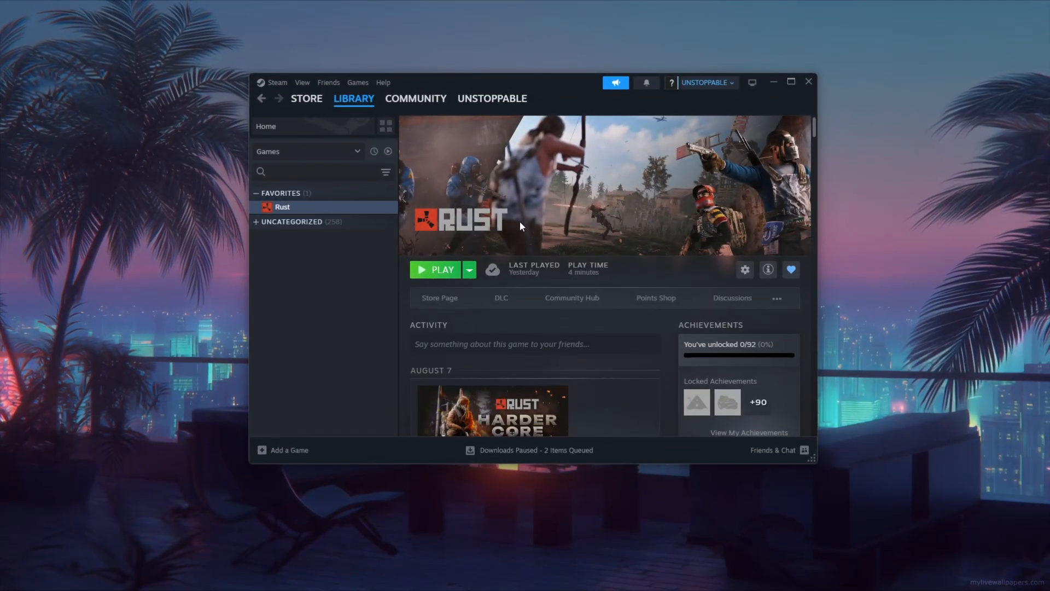
- Browse Rust's local installation folder from its Steam Manage menu
right_click(280, 206)
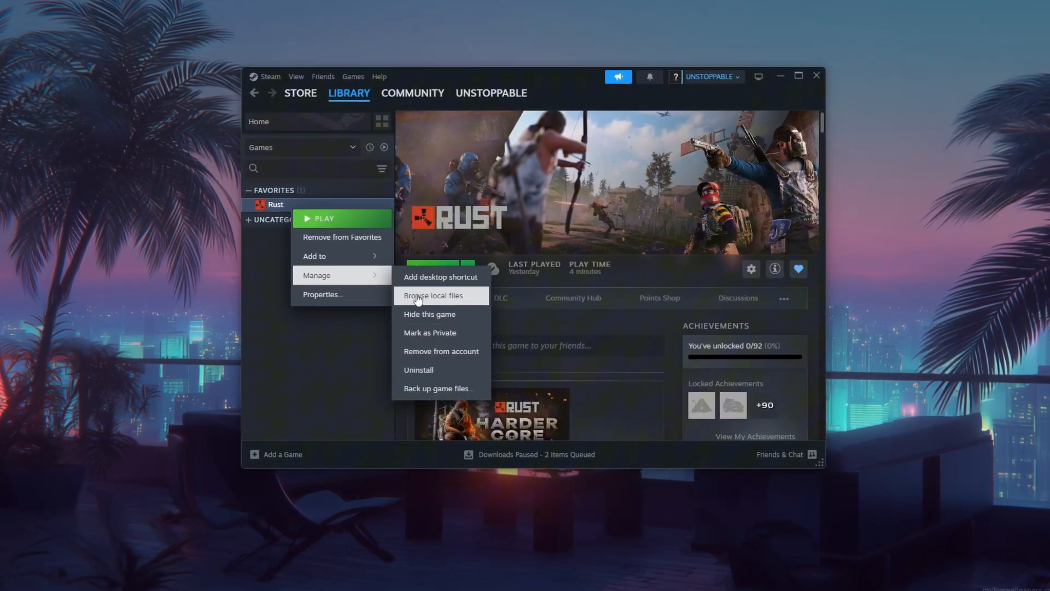
left_click(433, 296)
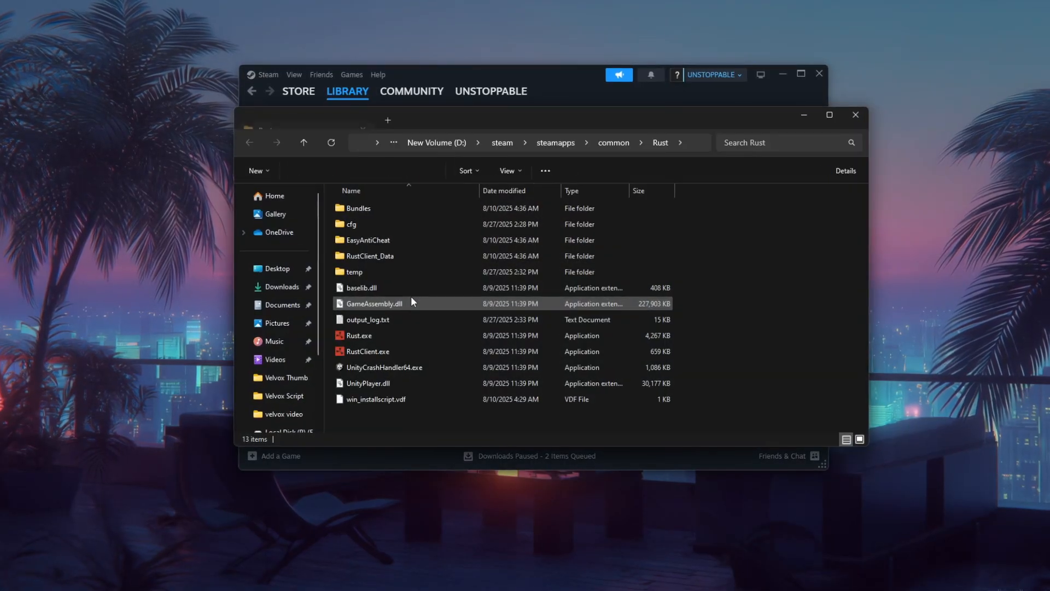
- Bring up the file Properties of RustClient.exe in the Rust game folder
left_click(368, 255)
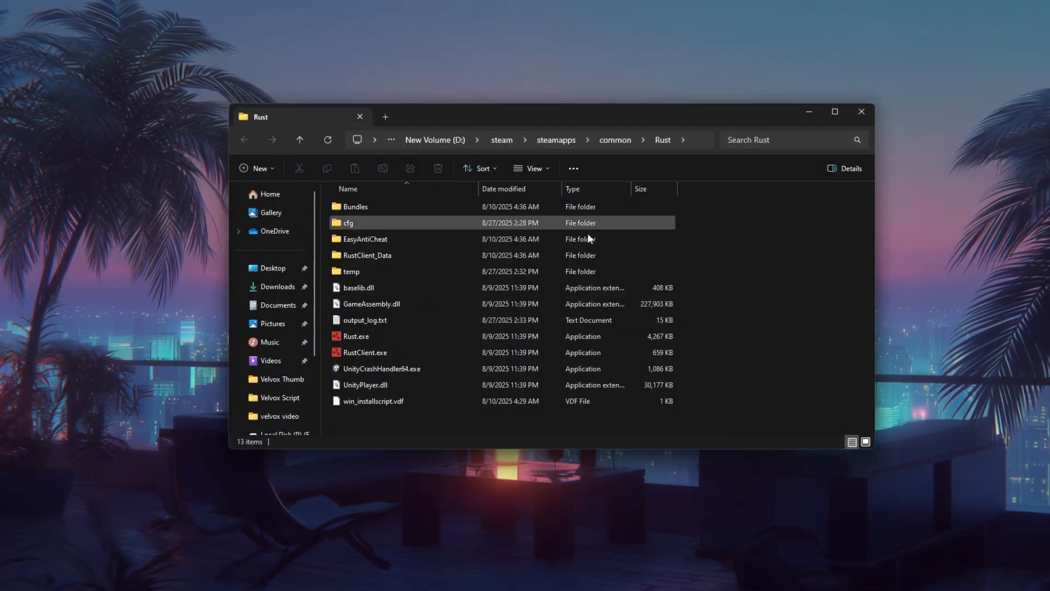
left_click(365, 352)
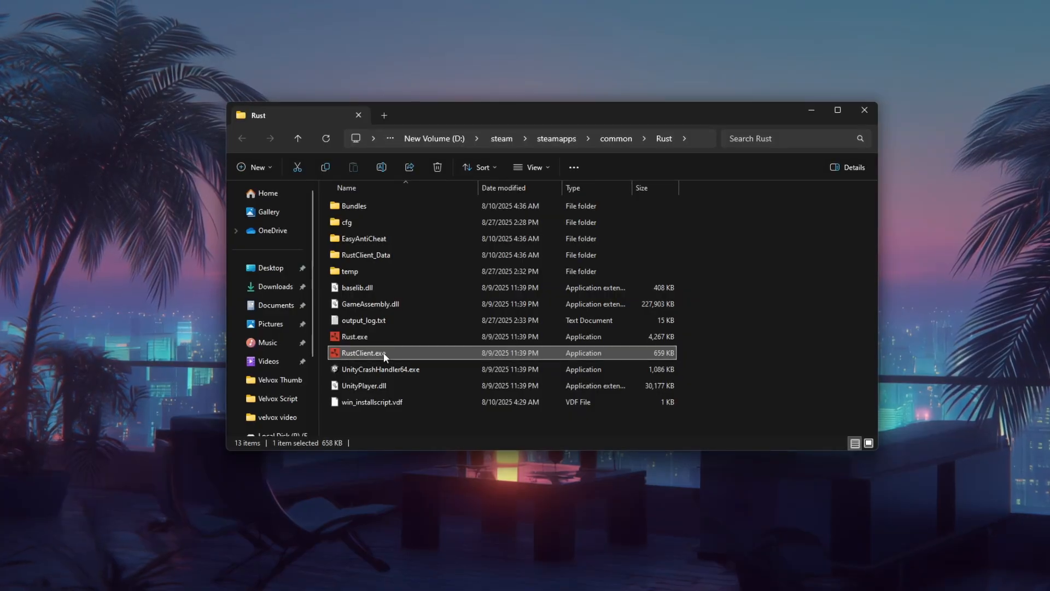
mouse_move(362, 353)
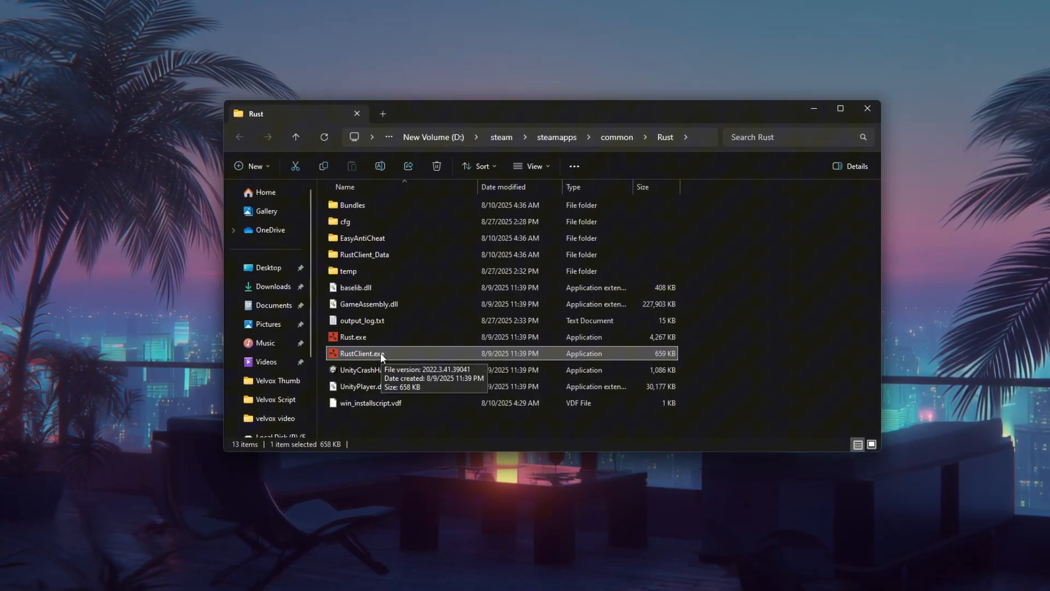
right_click(361, 353)
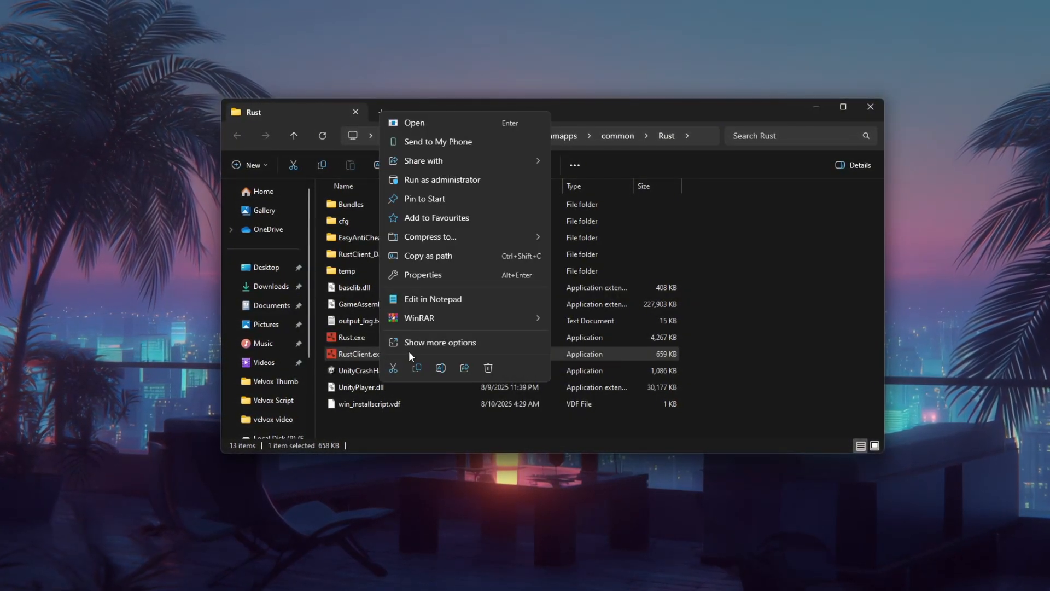
left_click(421, 274)
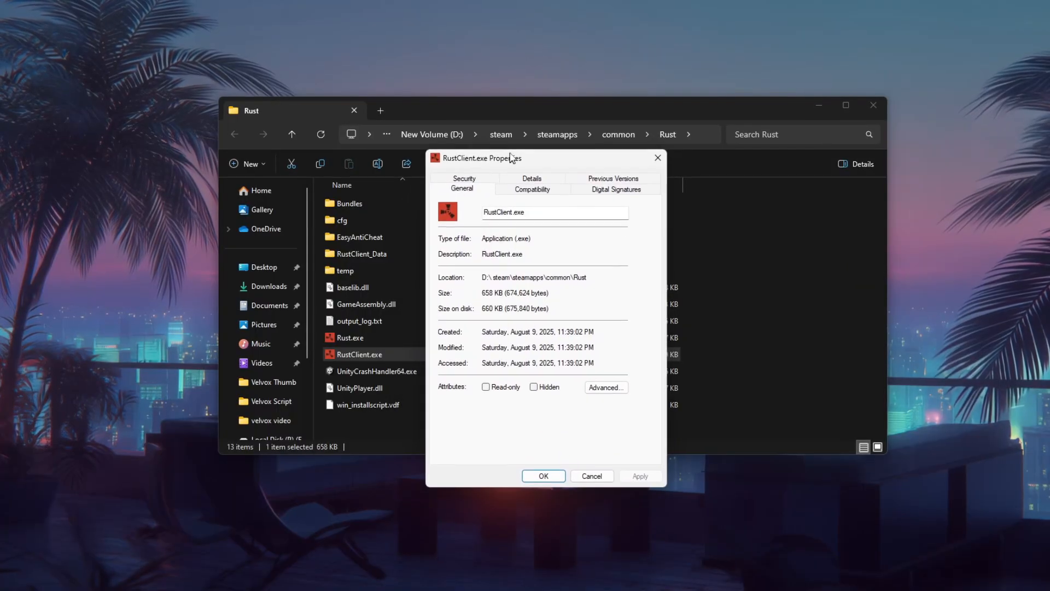
- Disable full-screen optimisations for RustClient.exe under Compatibility and apply it
left_click(530, 188)
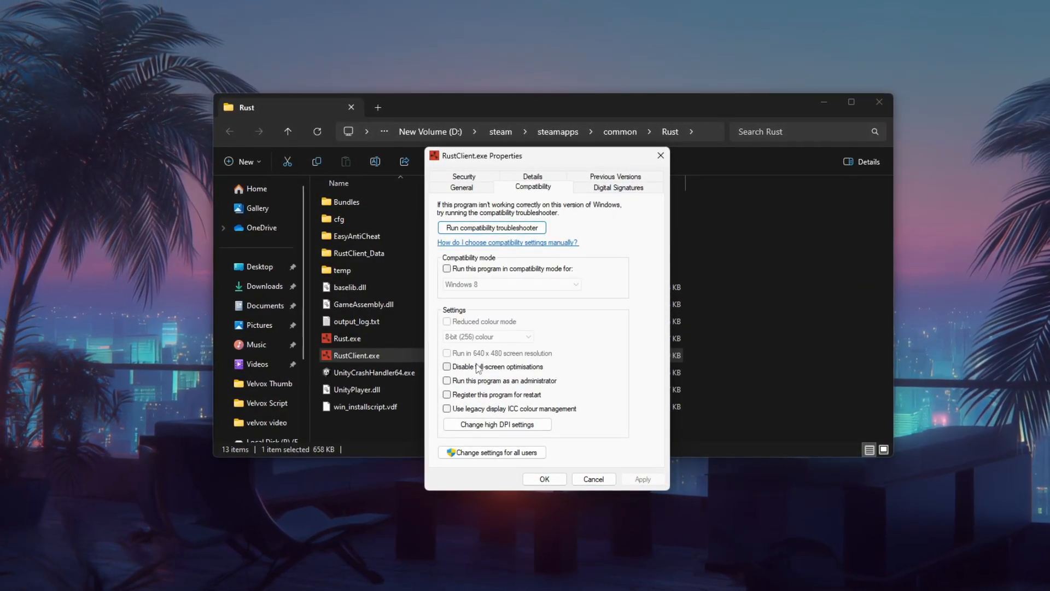
left_click(447, 366)
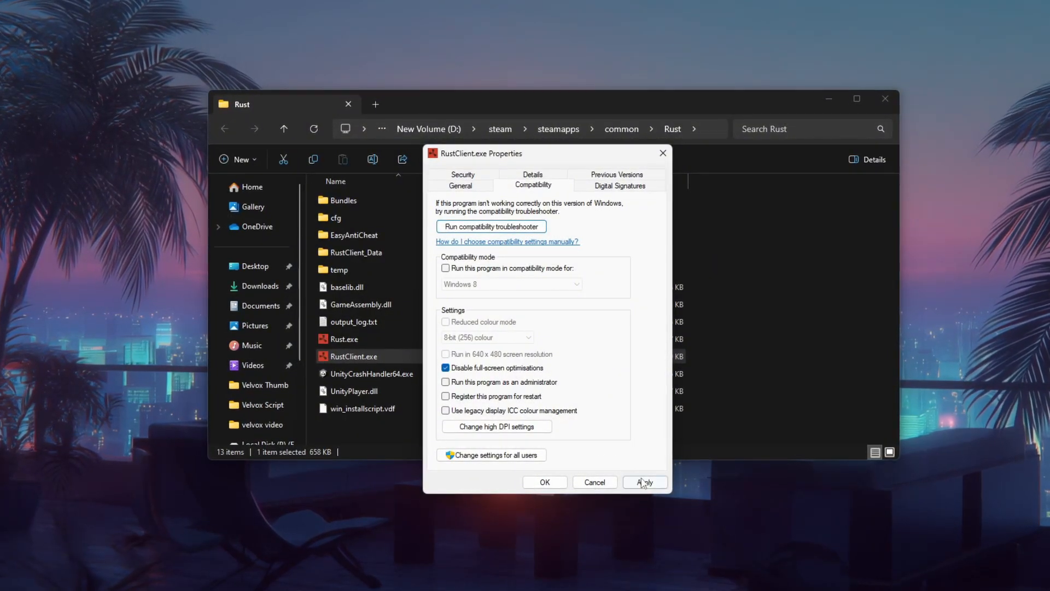
left_click(643, 481)
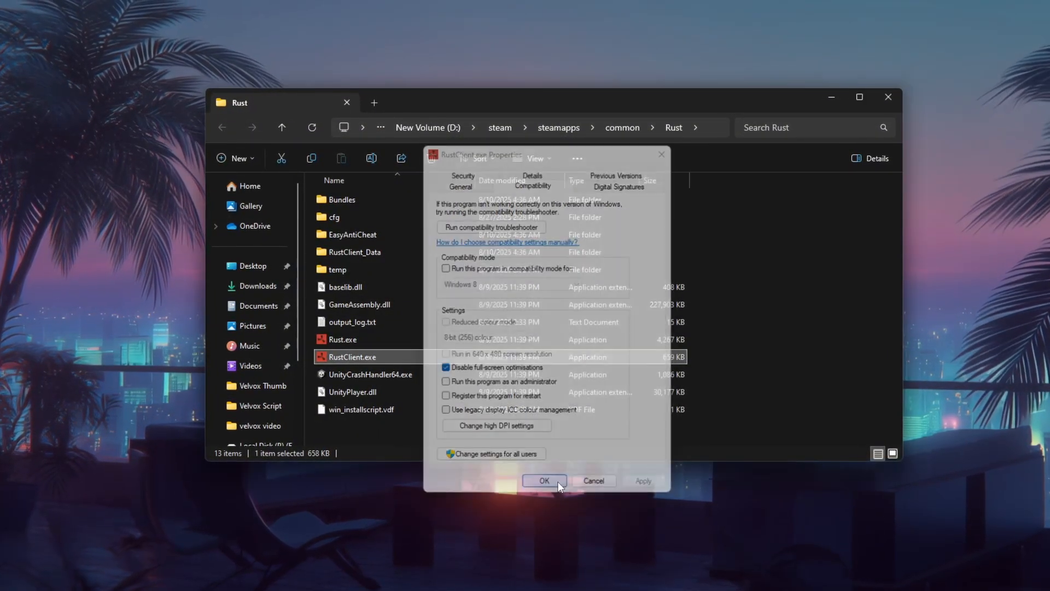
left_click(544, 480)
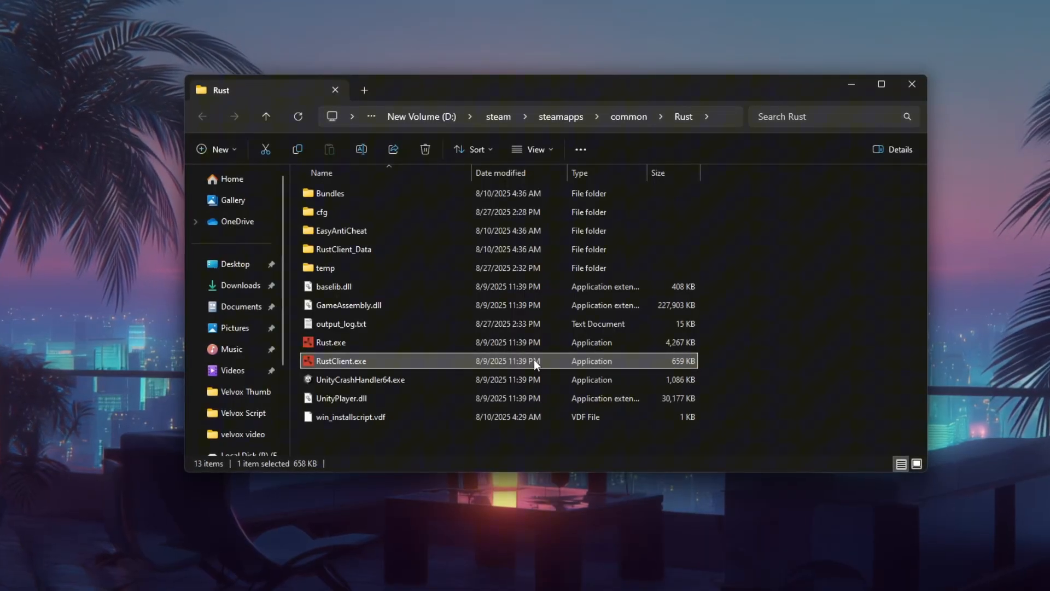
- Scroll through the site's list of FPS-boost guide posts in the browser
double_click(340, 360)
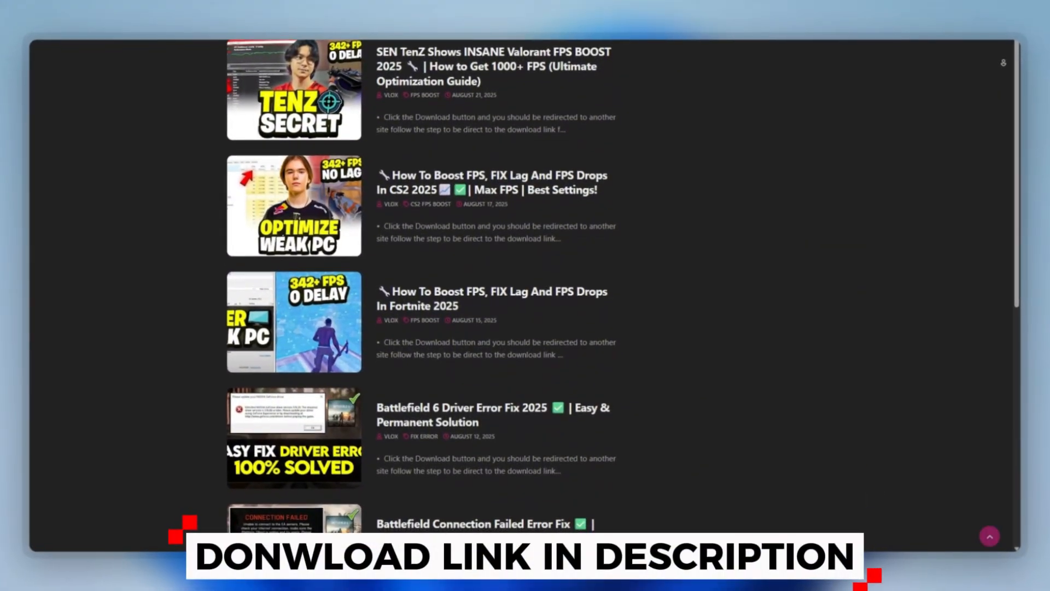
scroll("down", 3)
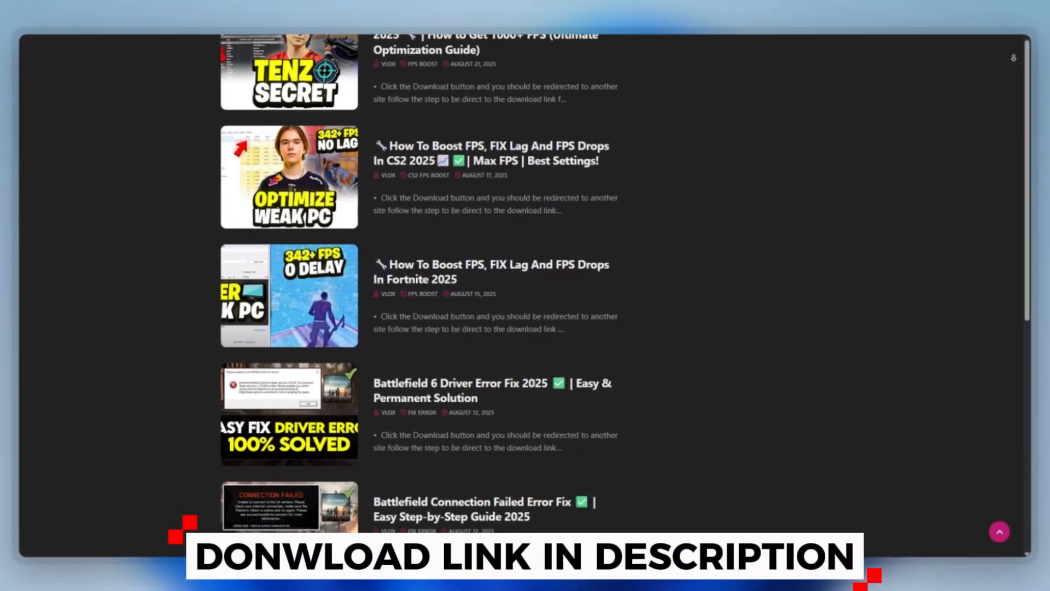
scroll("down", 3)
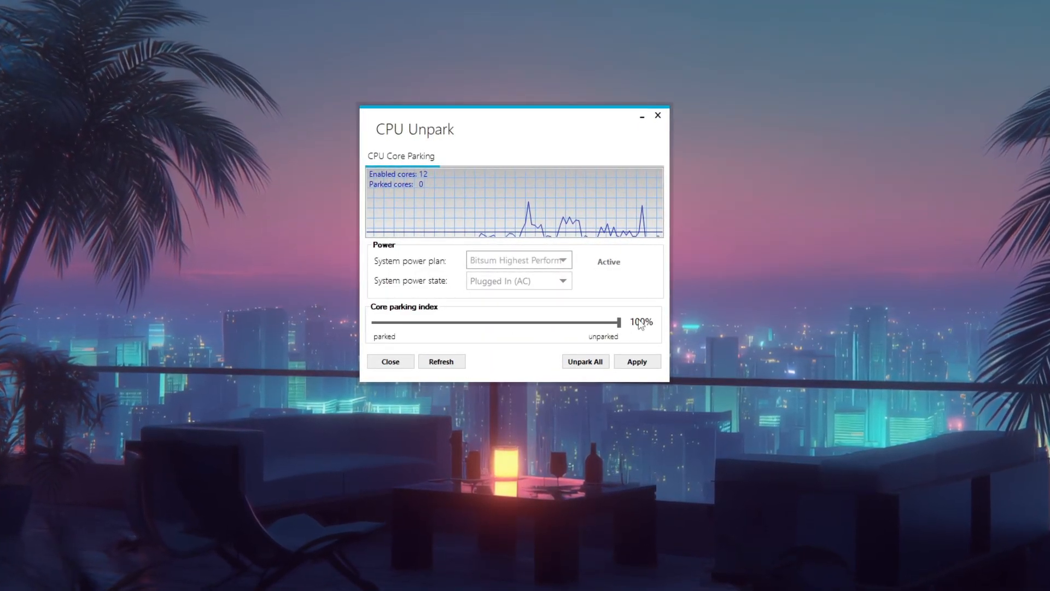
- Unpark all 12 cores and make High performance the active power plan in CPU Unpark
left_click(584, 362)
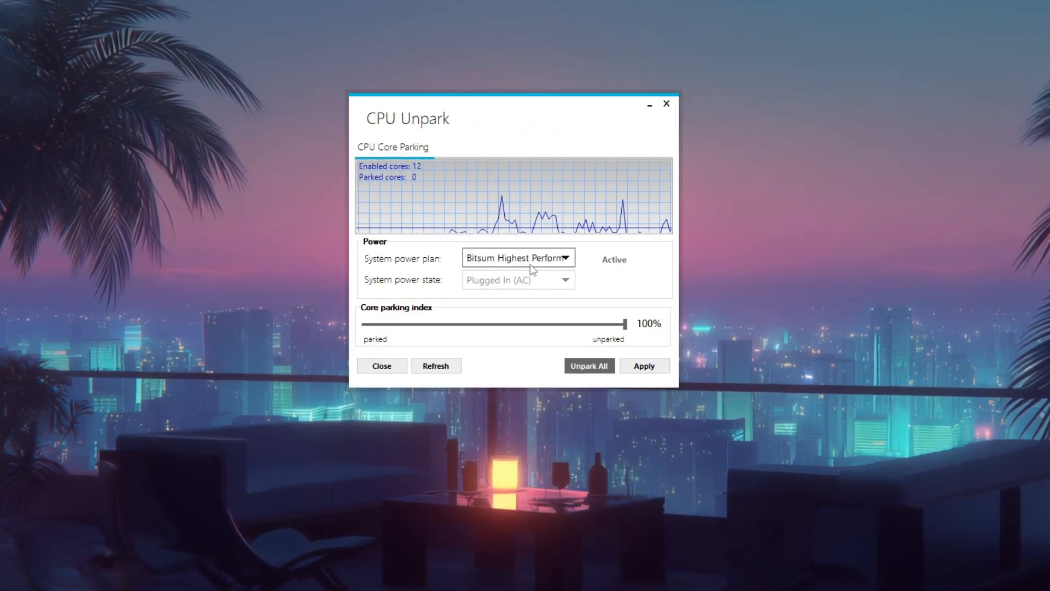
left_click(517, 258)
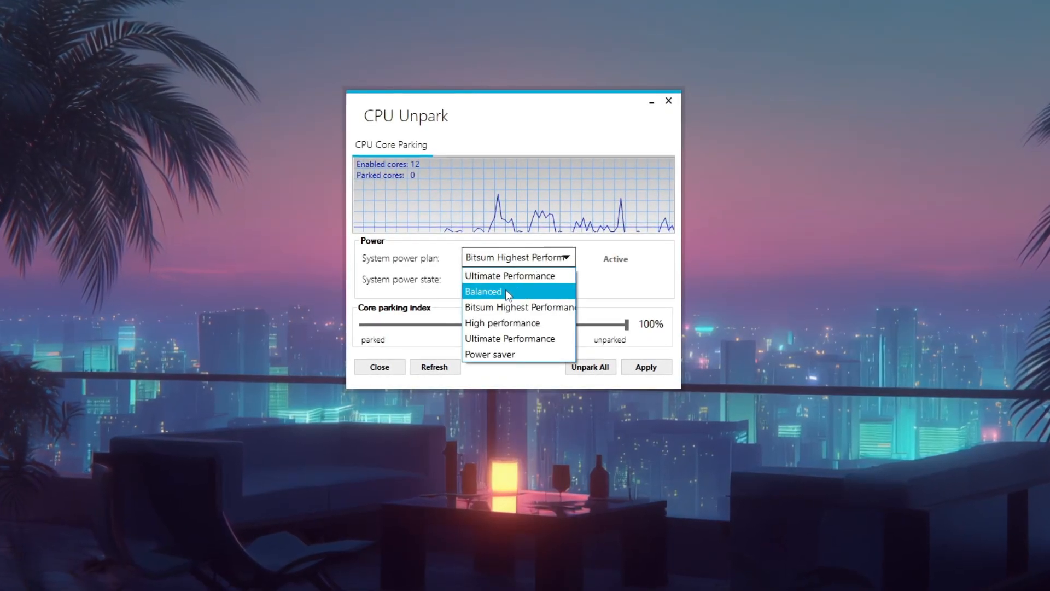
mouse_move(502, 322)
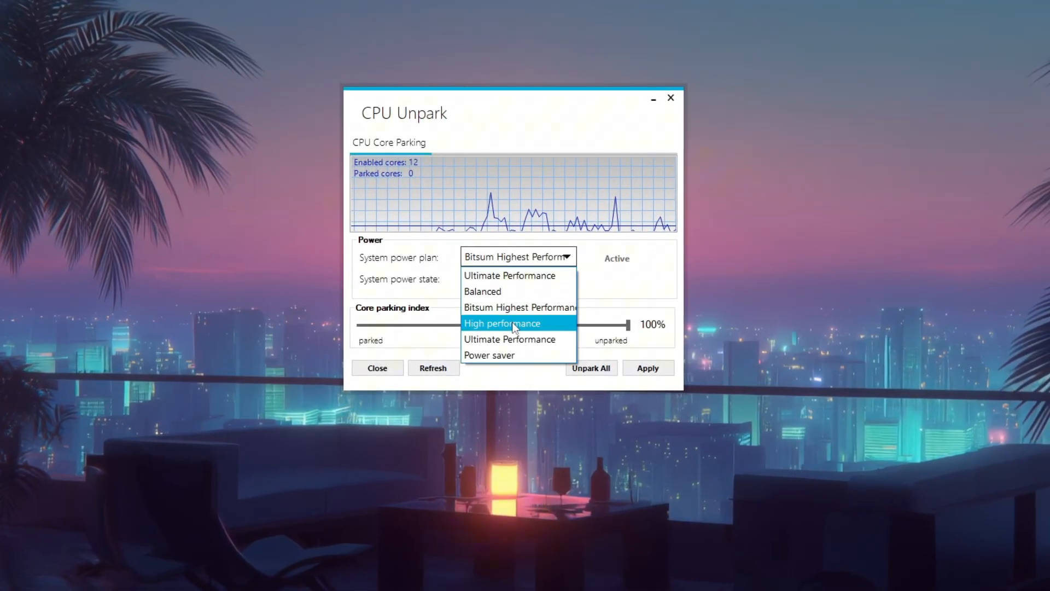
left_click(501, 322)
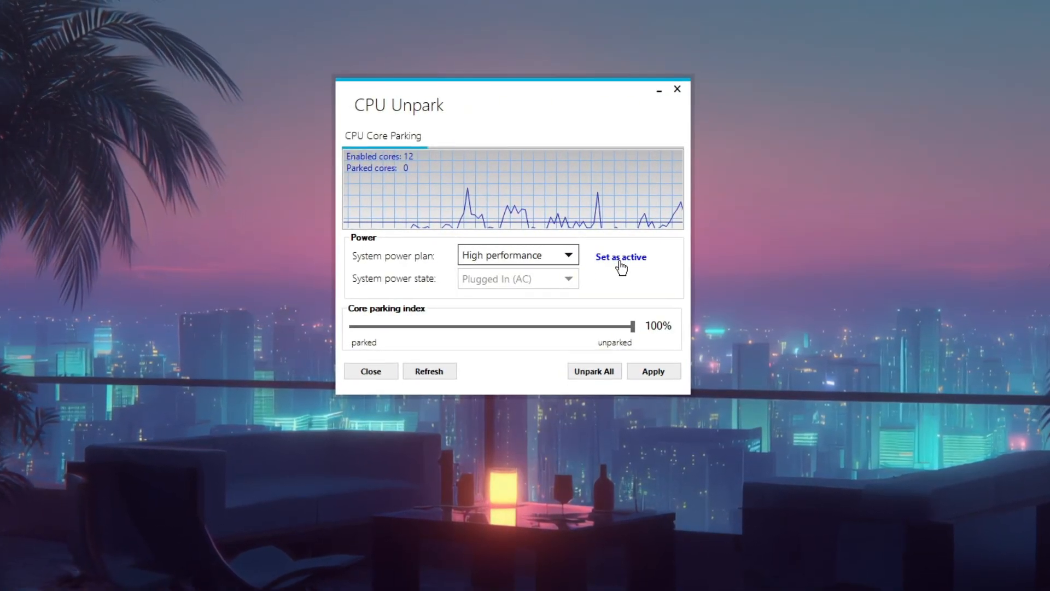
left_click(620, 256)
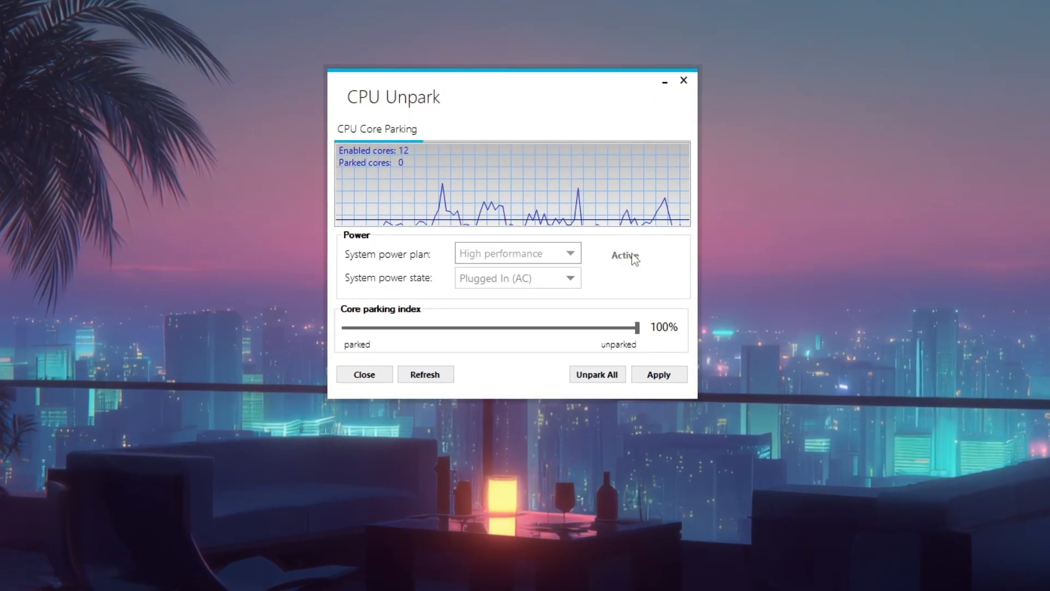
mouse_move(617, 277)
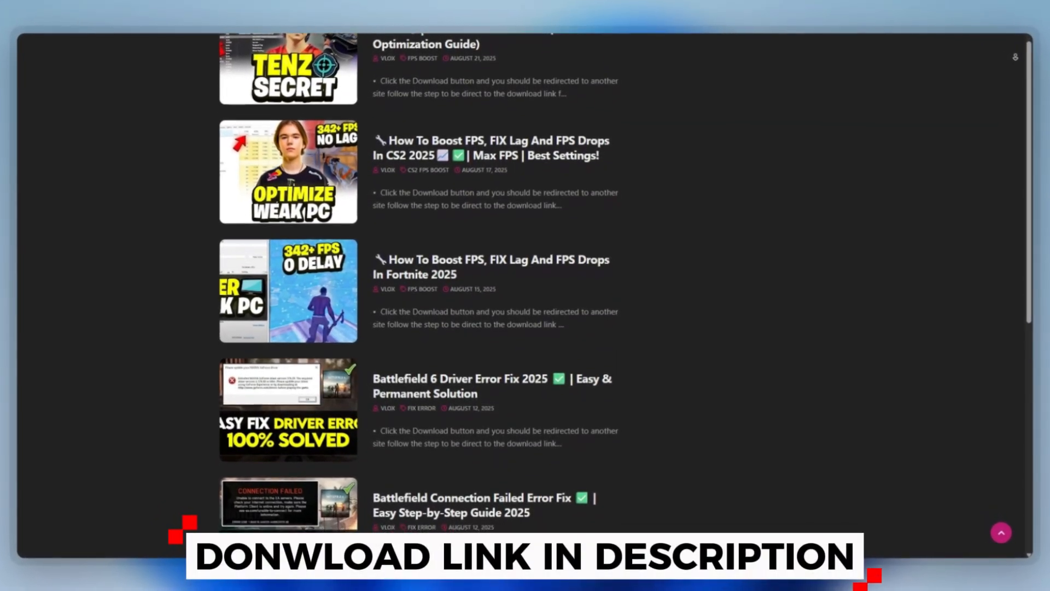
scroll("down", 3)
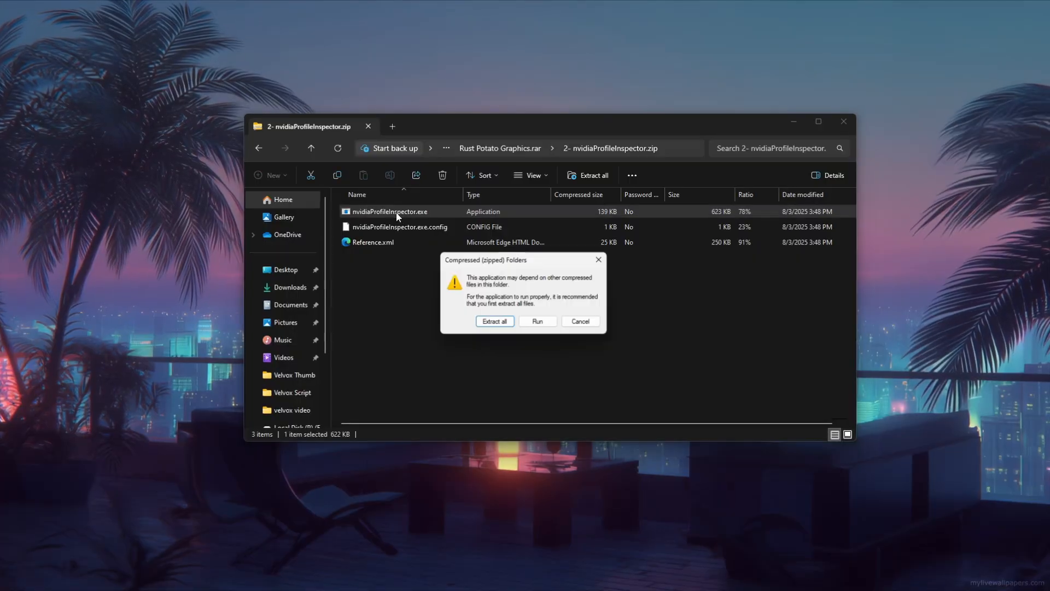
- Run nvidiaProfileInspector.exe straight from its zip, accepting the compressed-folder warning
left_click(536, 321)
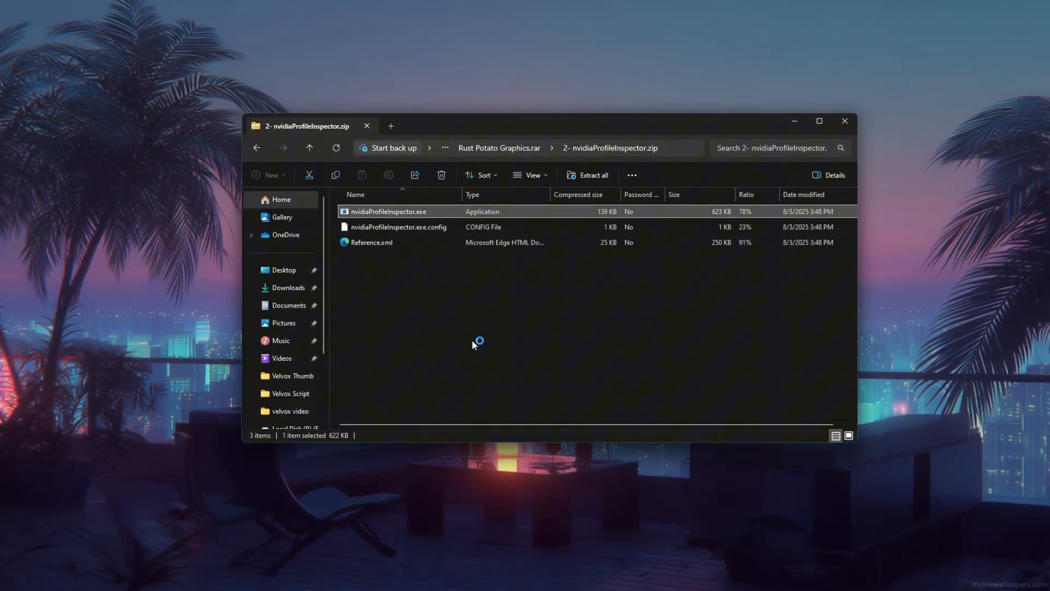
double_click(389, 212)
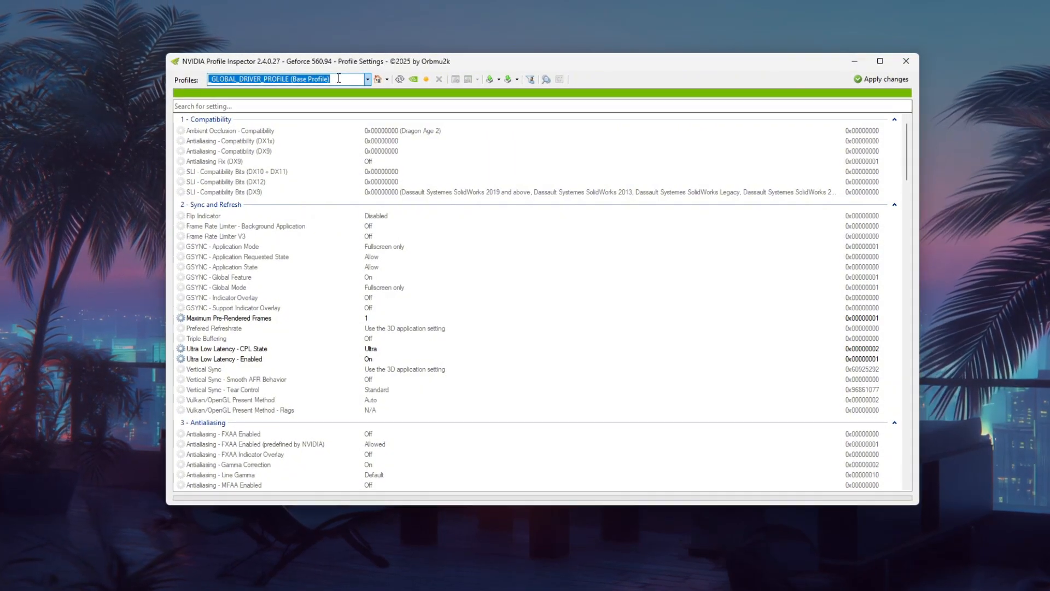
- Load the RUST profile (rustclient.exe, rust.exe) by typing RUS and scroll through its driver settings
type("RUS")
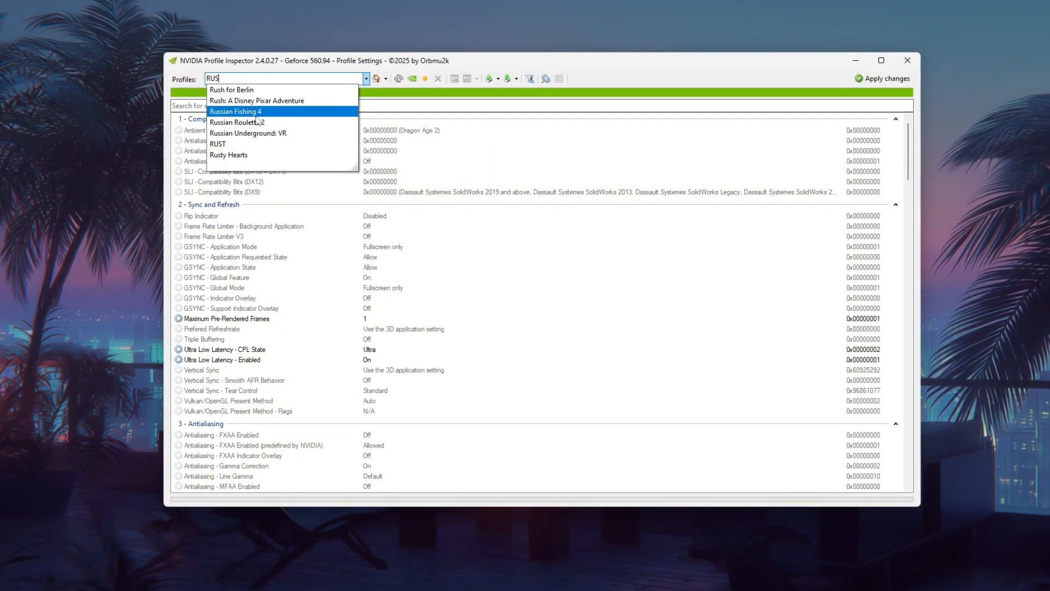
left_click(217, 143)
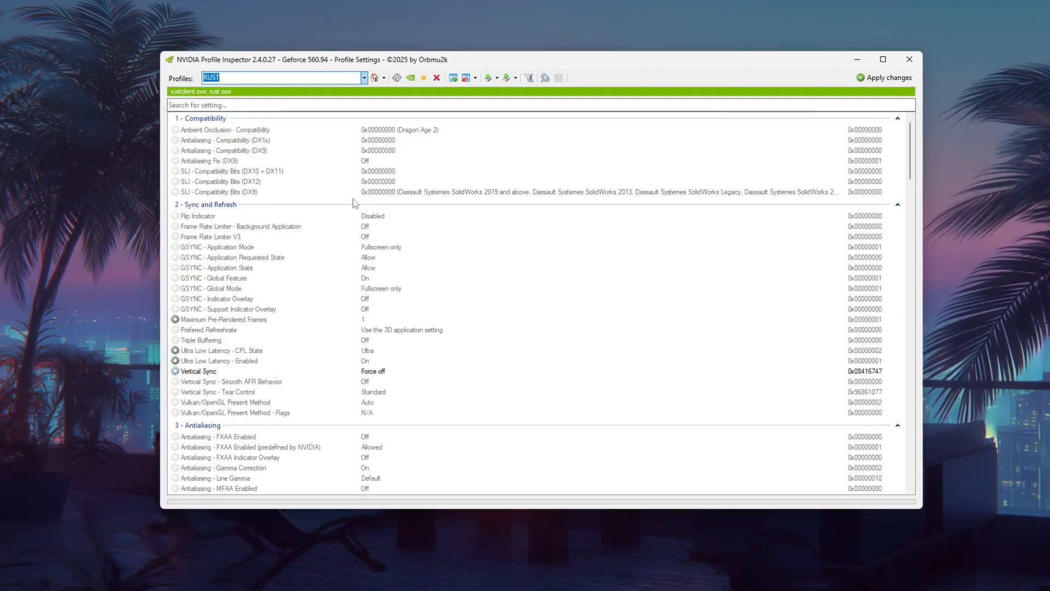
scroll("down", 3)
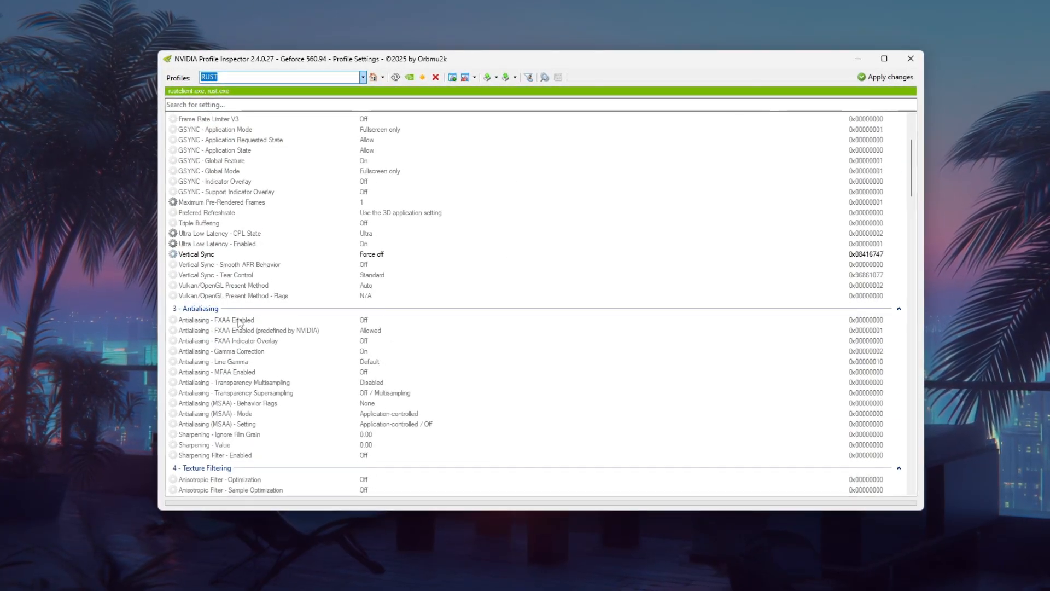
scroll("up", 3)
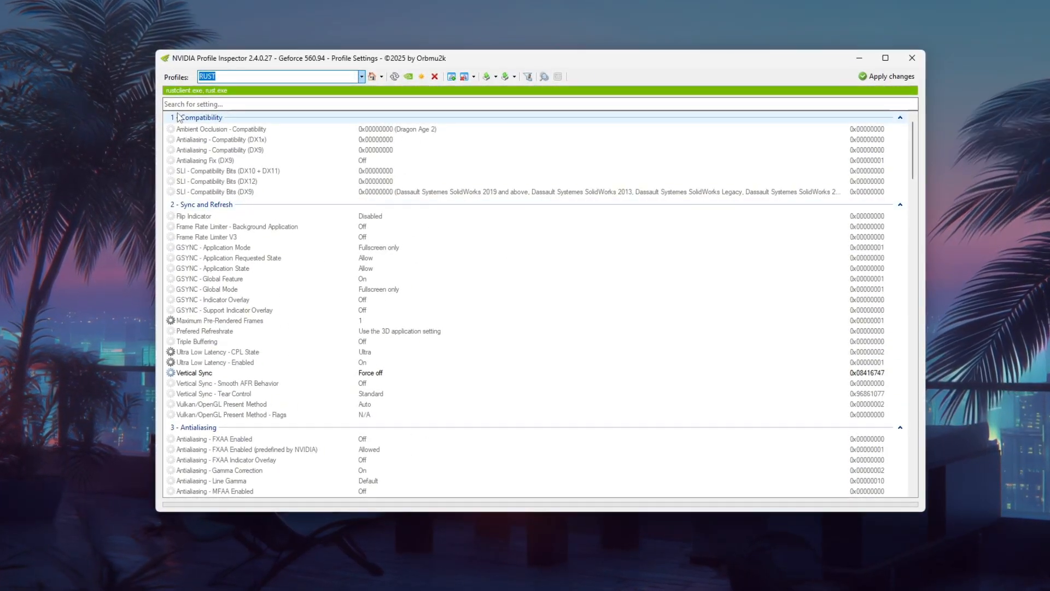
scroll("down", 3)
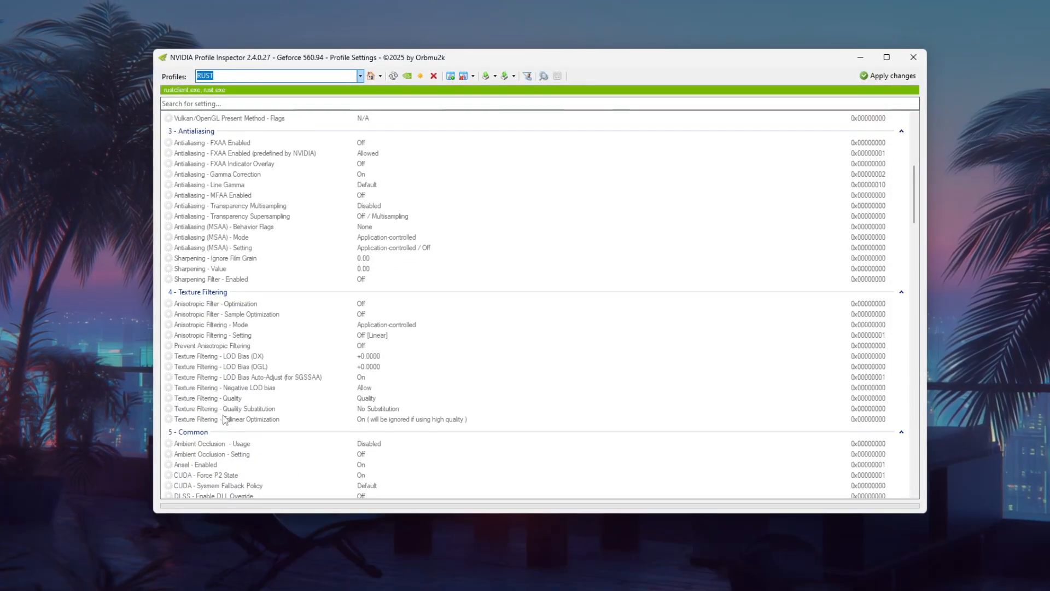
scroll("up", 3)
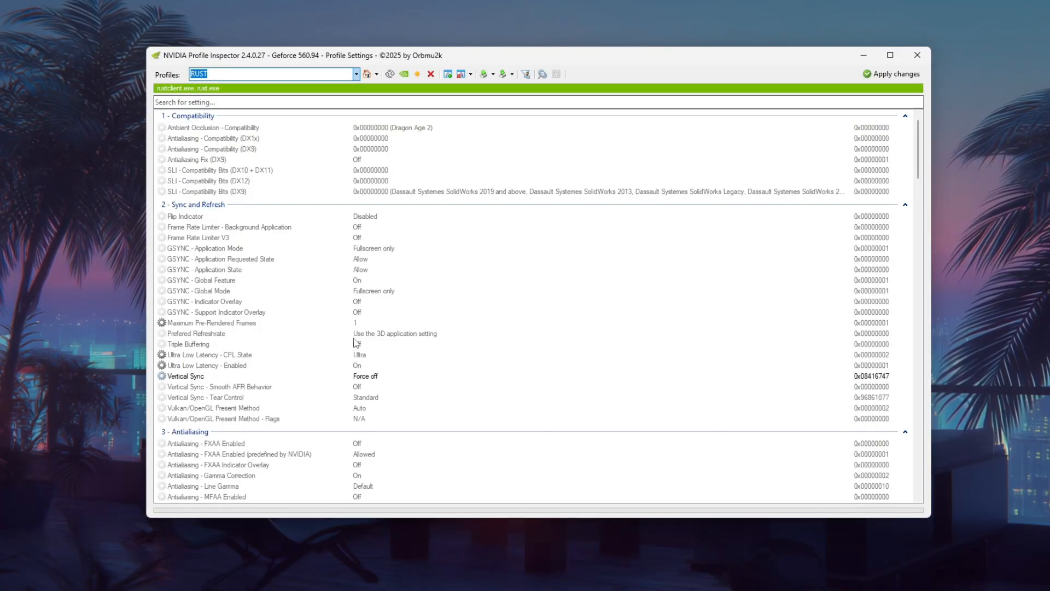
- Set Vertical Sync in the Rust profile to Force off
left_click(365, 376)
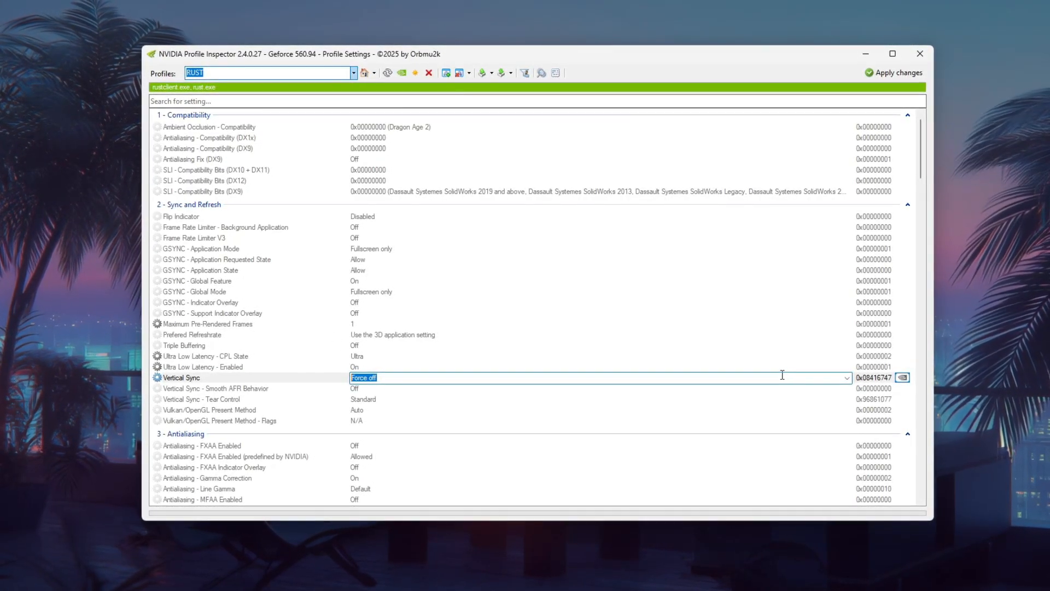
left_click(846, 378)
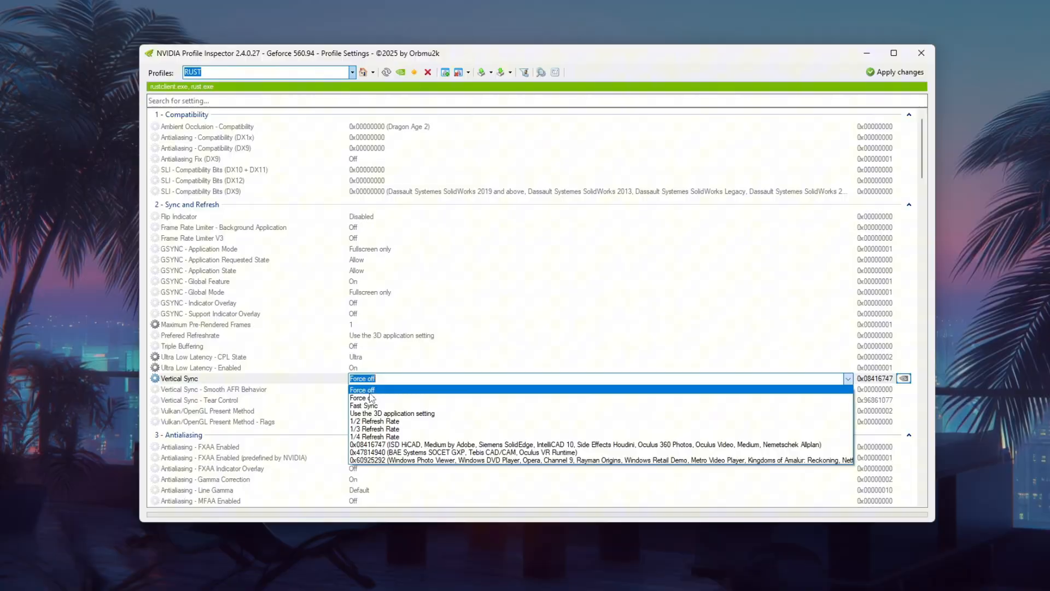
left_click(362, 389)
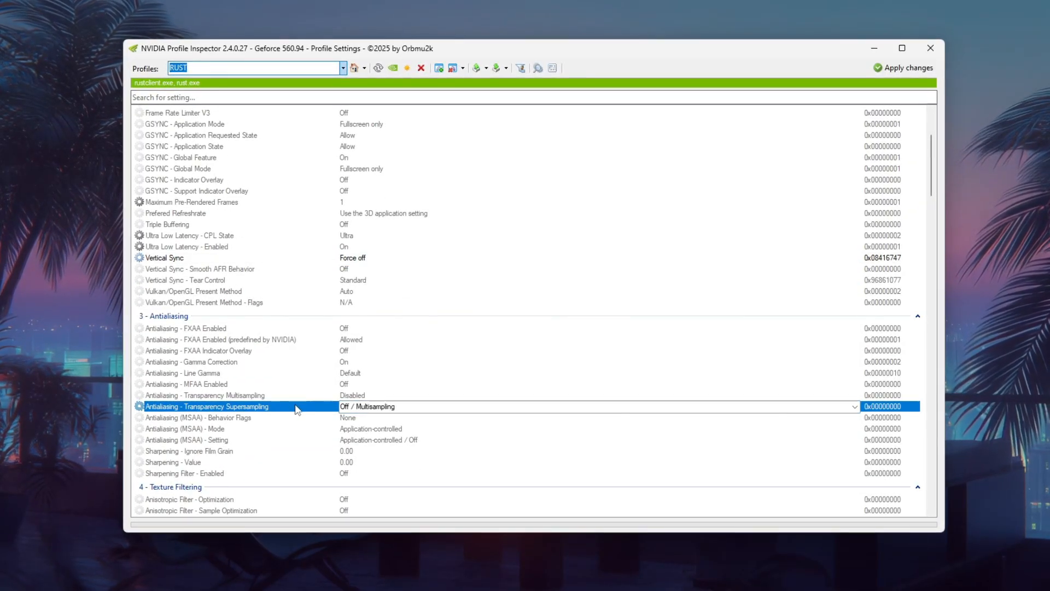
- Set Antialiasing - Transparency Supersampling to 0x00000008 AA_MODE_REPLAY_MODE_ALL
left_click(855, 406)
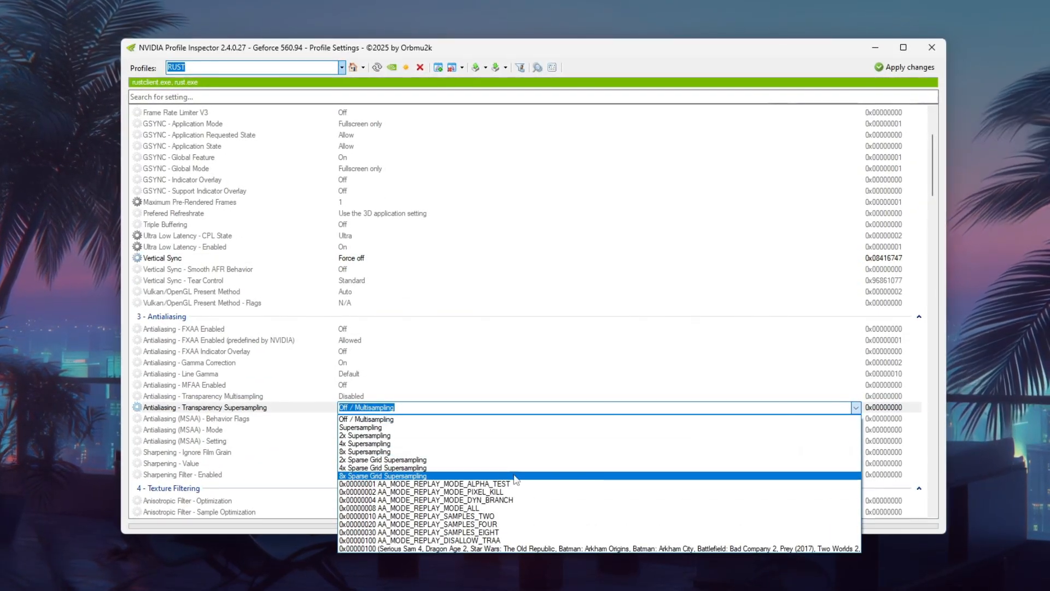
left_click(427, 507)
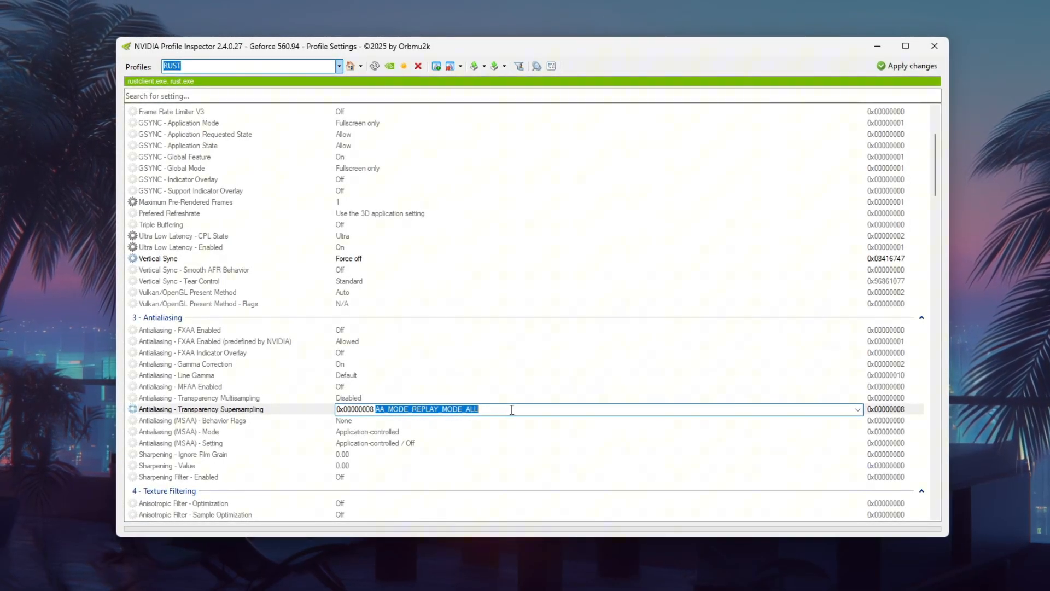
left_click(429, 409)
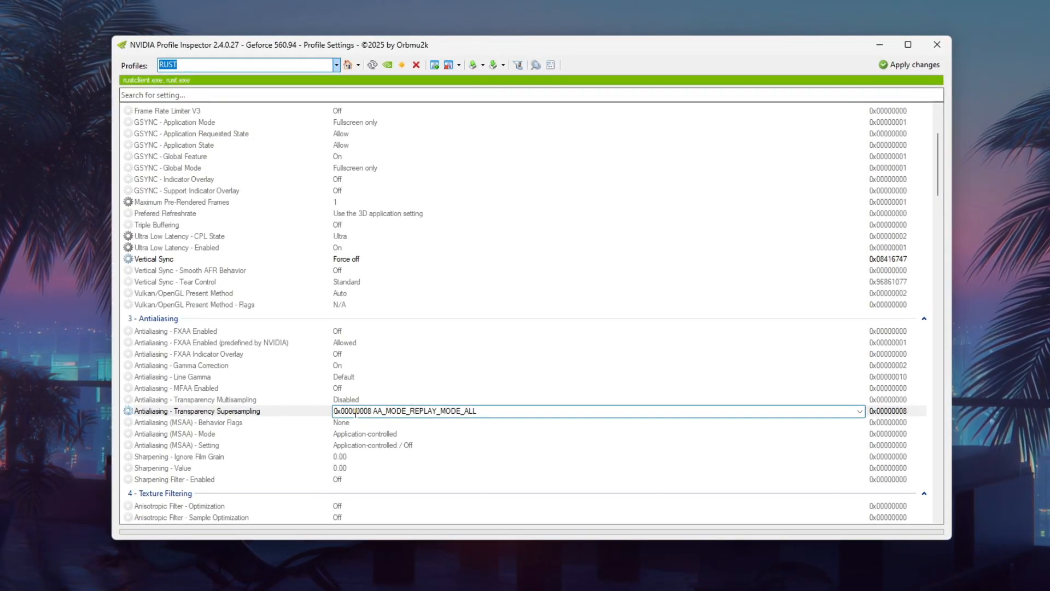
- Set texture LOD bias to +0.00000045 and Texture Filtering - Quality to High quality
scroll("down", 3)
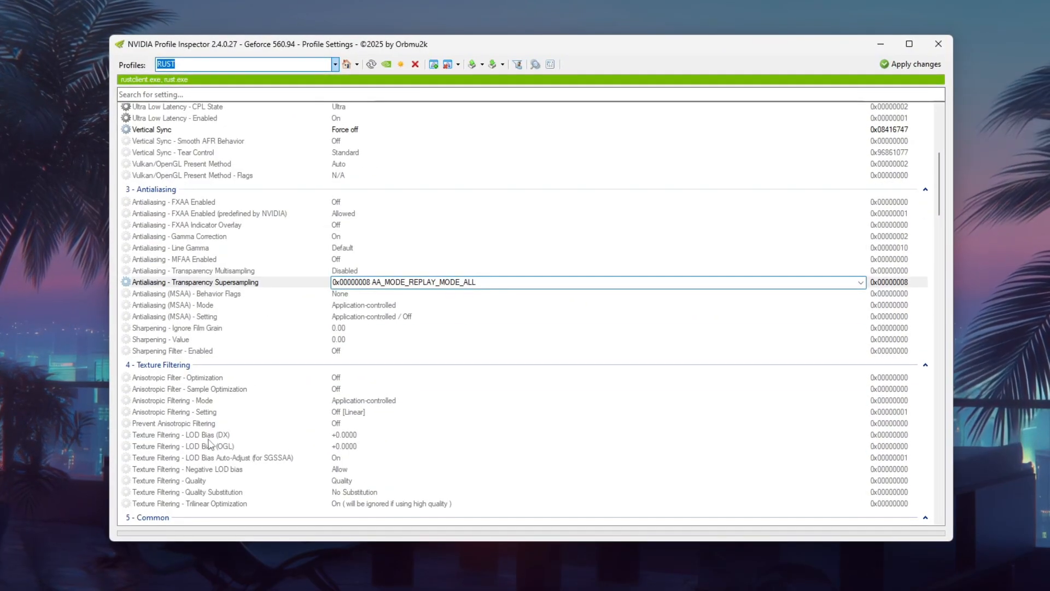
left_click(178, 435)
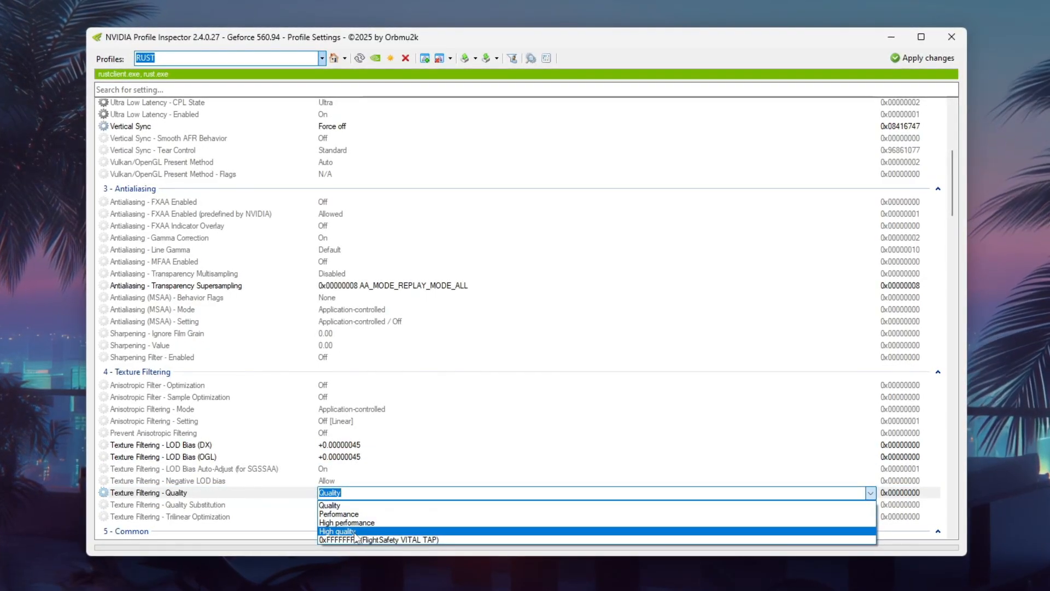
left_click(337, 531)
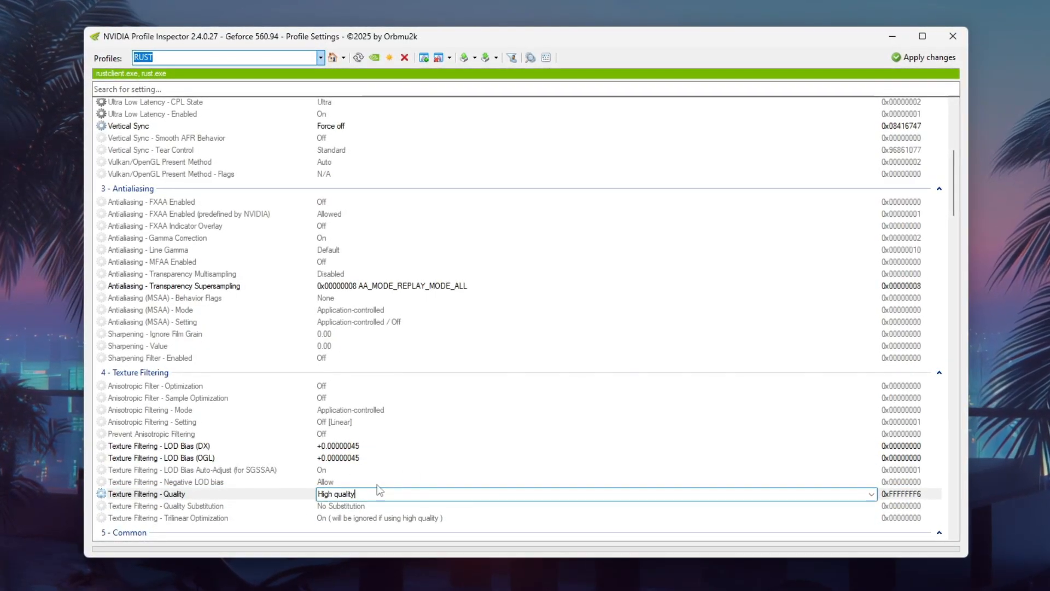
mouse_move(410, 484)
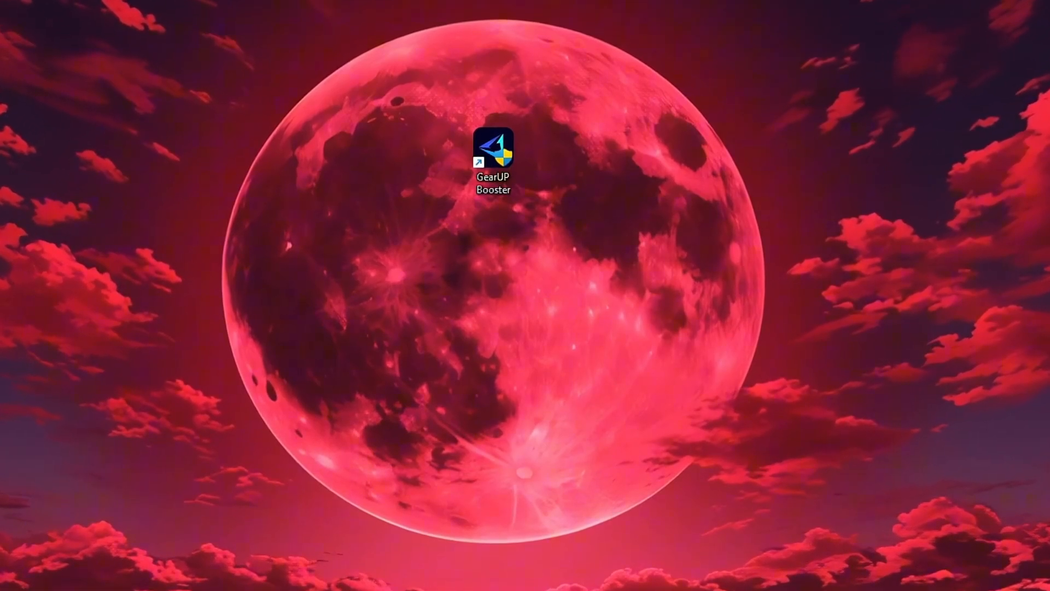
- Launch GearUP Booster from the desktop and browse its Games catalogue of supported titles
double_click(492, 146)
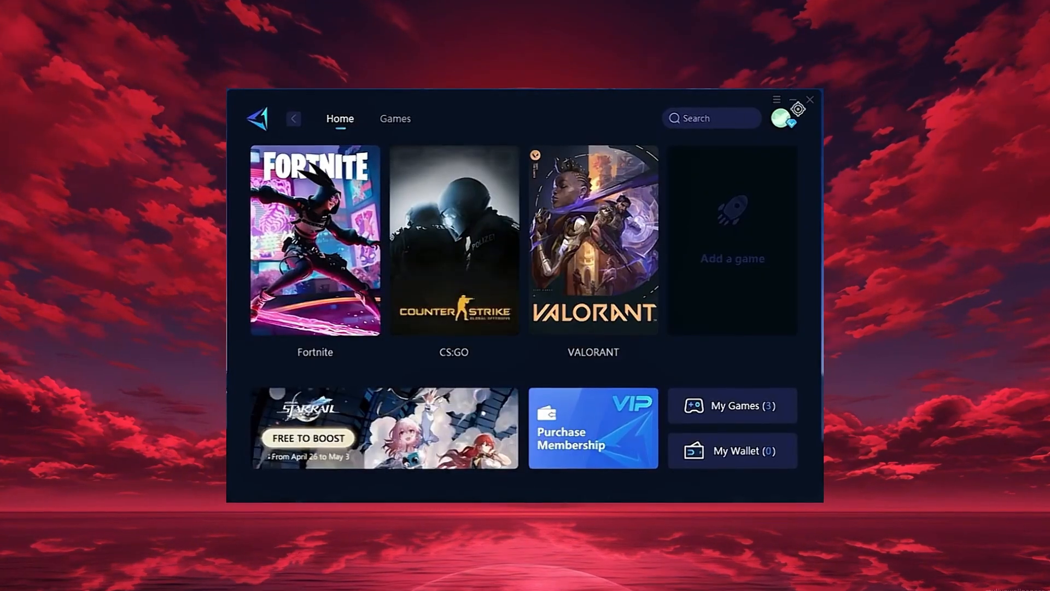
left_click(782, 114)
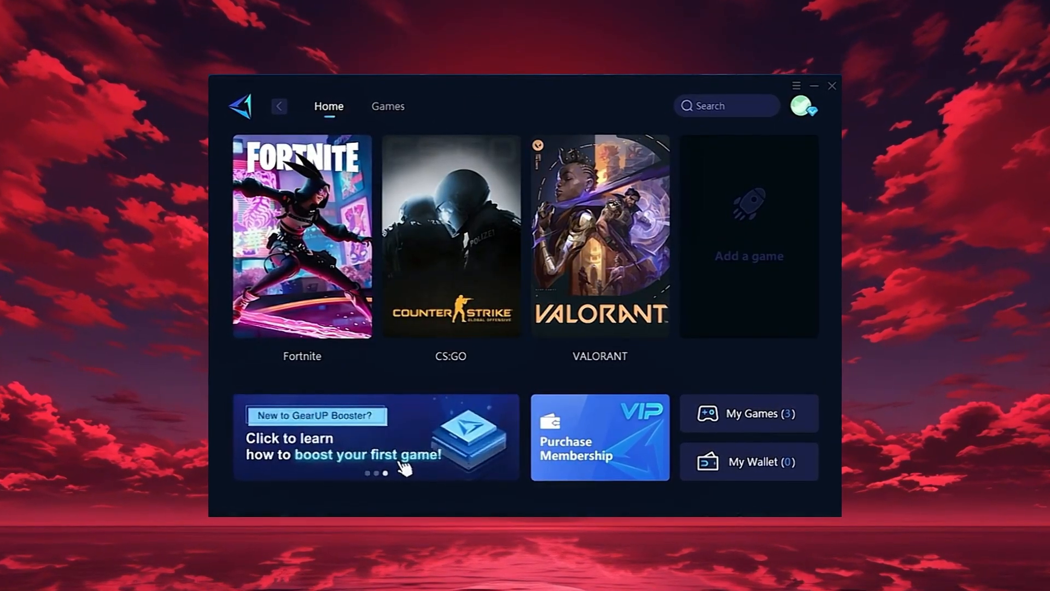
left_click(386, 105)
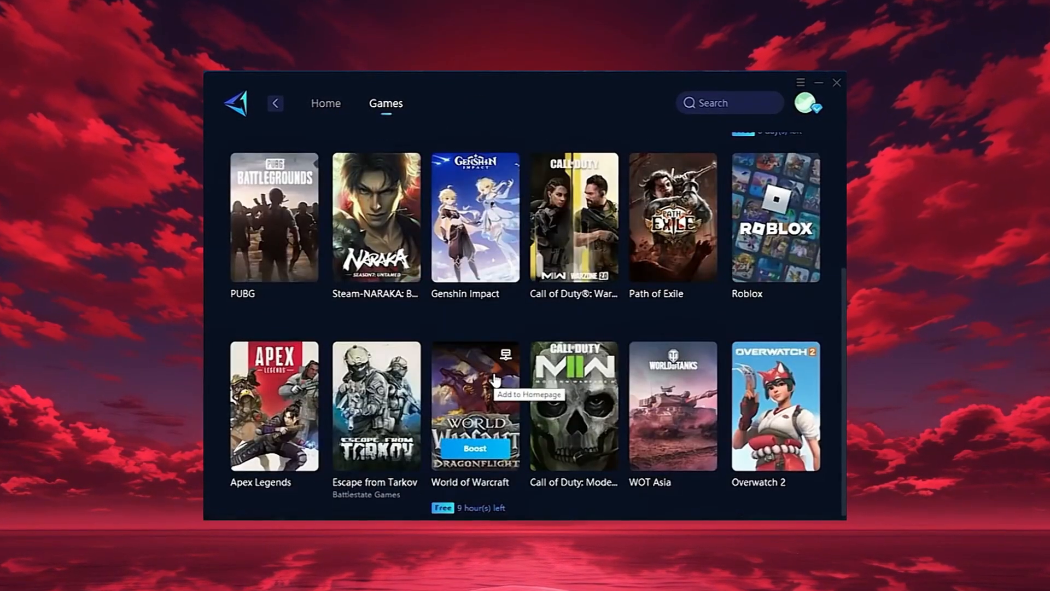
scroll("up", 3)
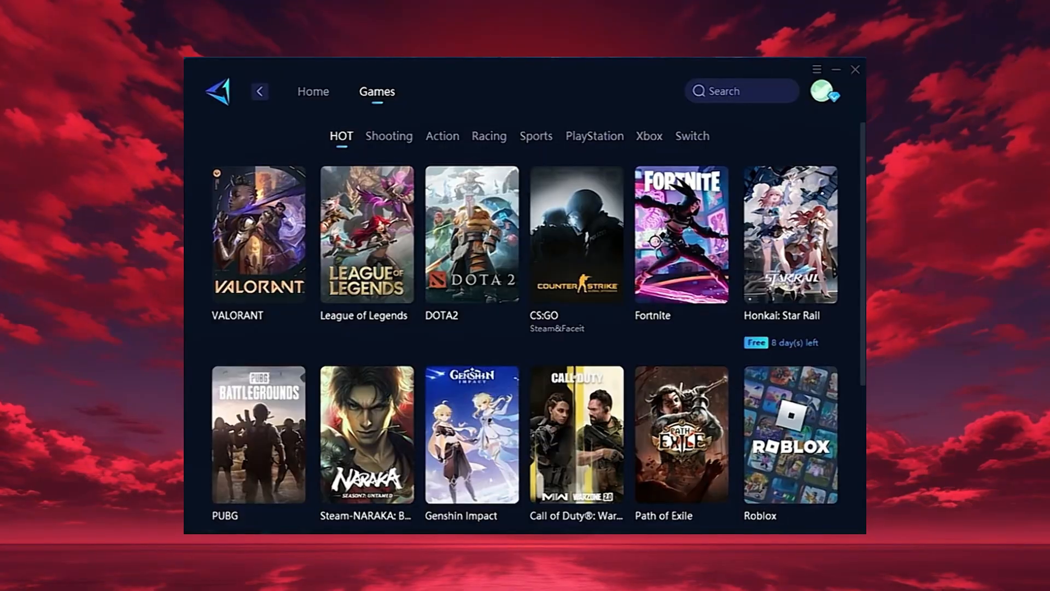
- Return to Home and start boosting Fortnite's connection
left_click(312, 92)
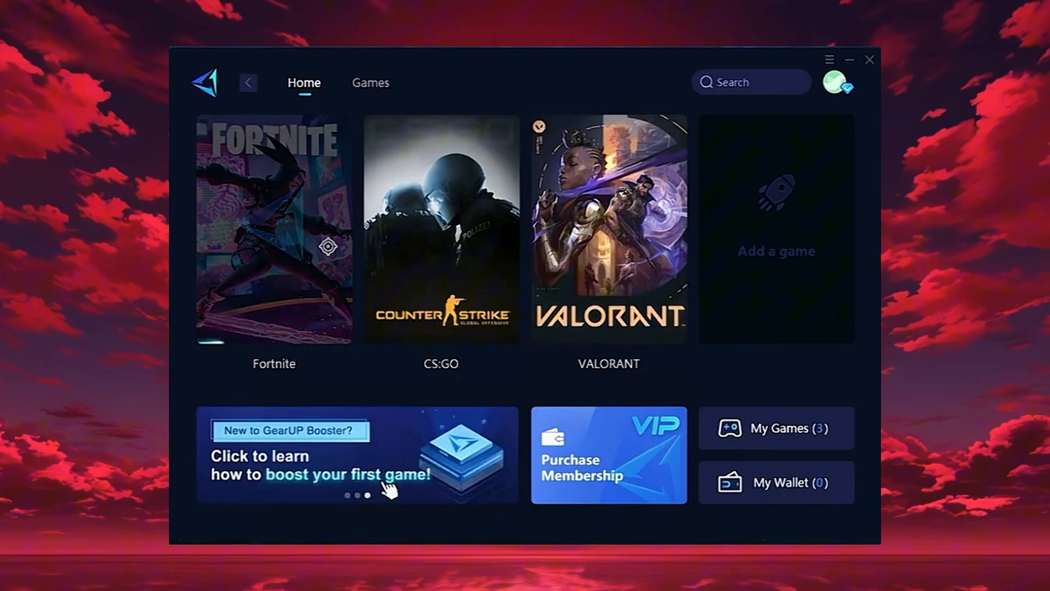
left_click(273, 231)
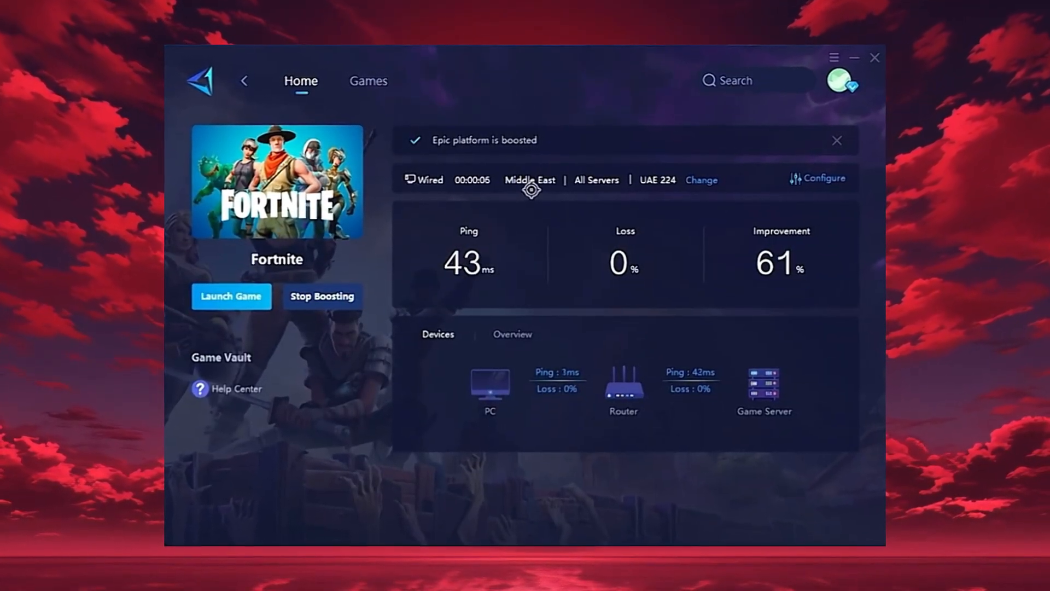
left_click(817, 179)
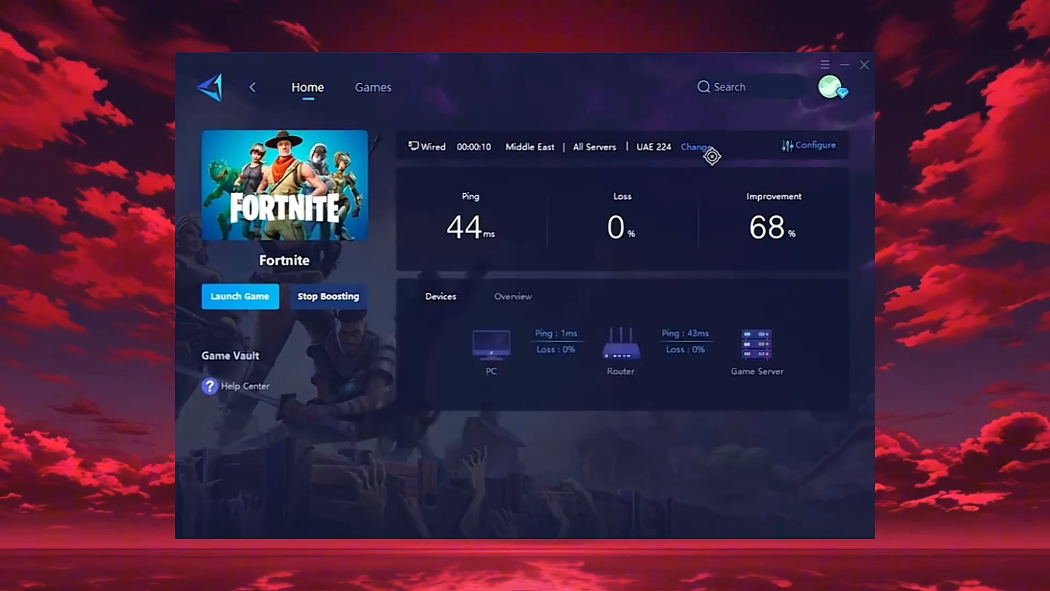
left_click(695, 147)
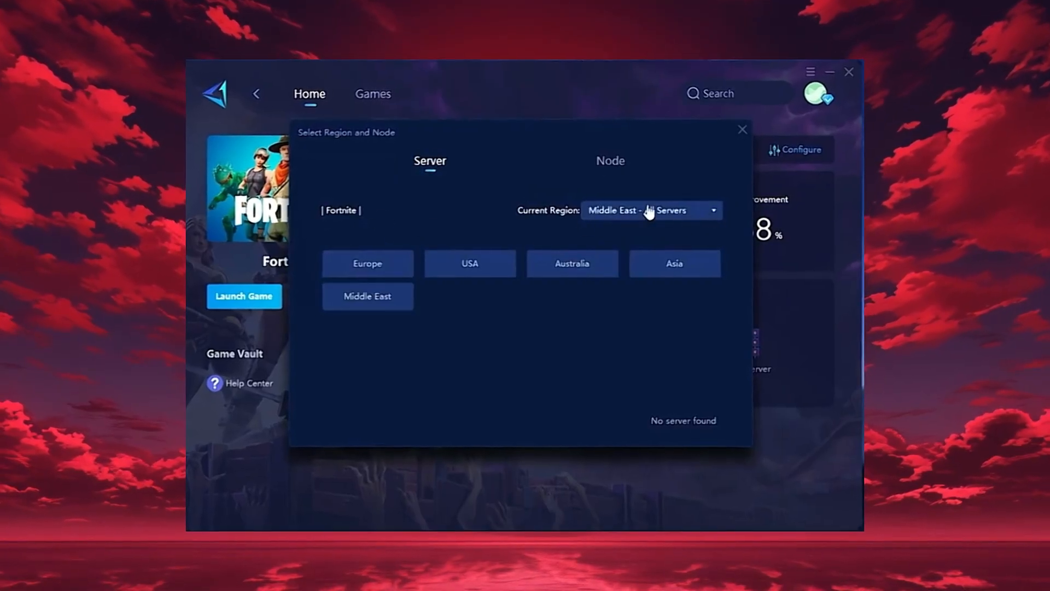
left_click(650, 210)
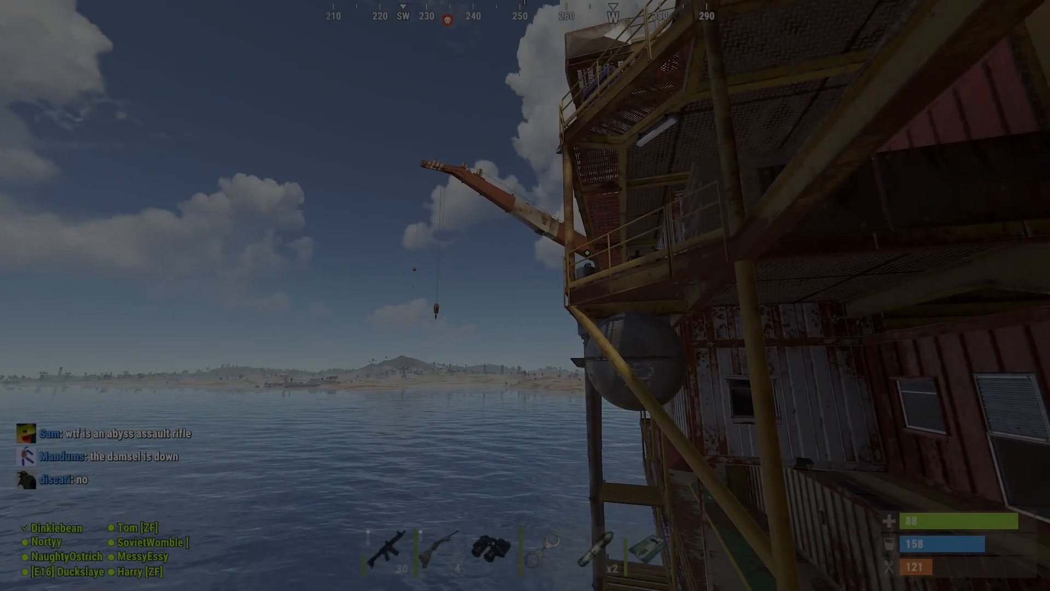
mouse_move(525, 295)
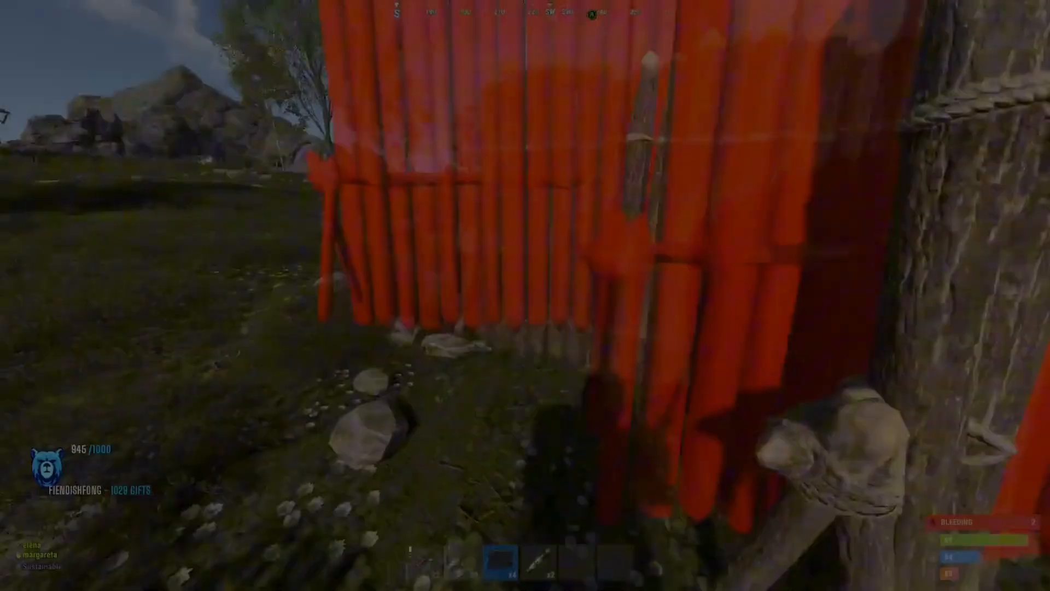
mouse_move(525, 295)
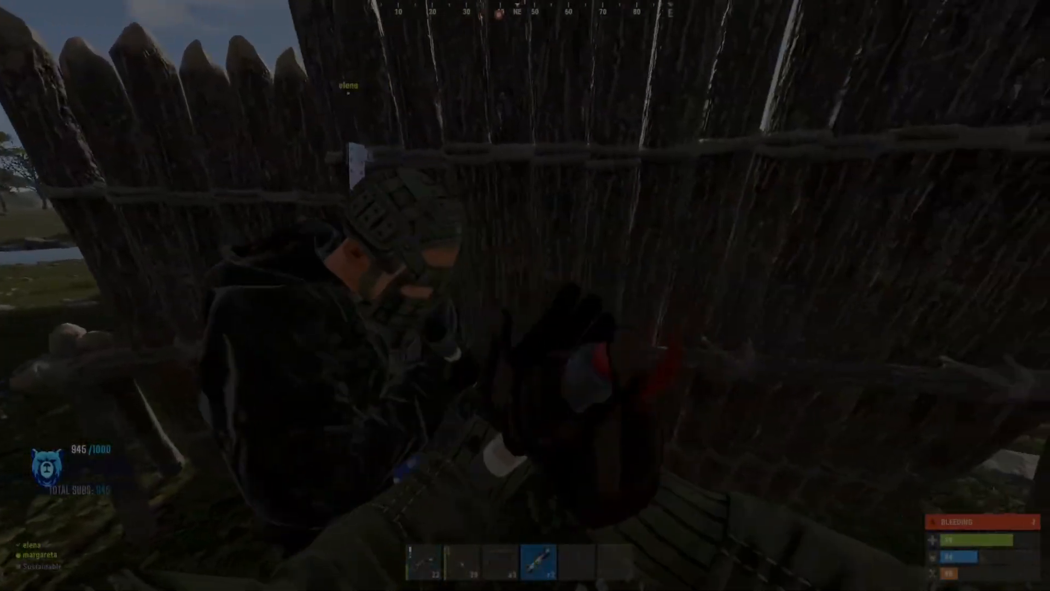
key("tab")
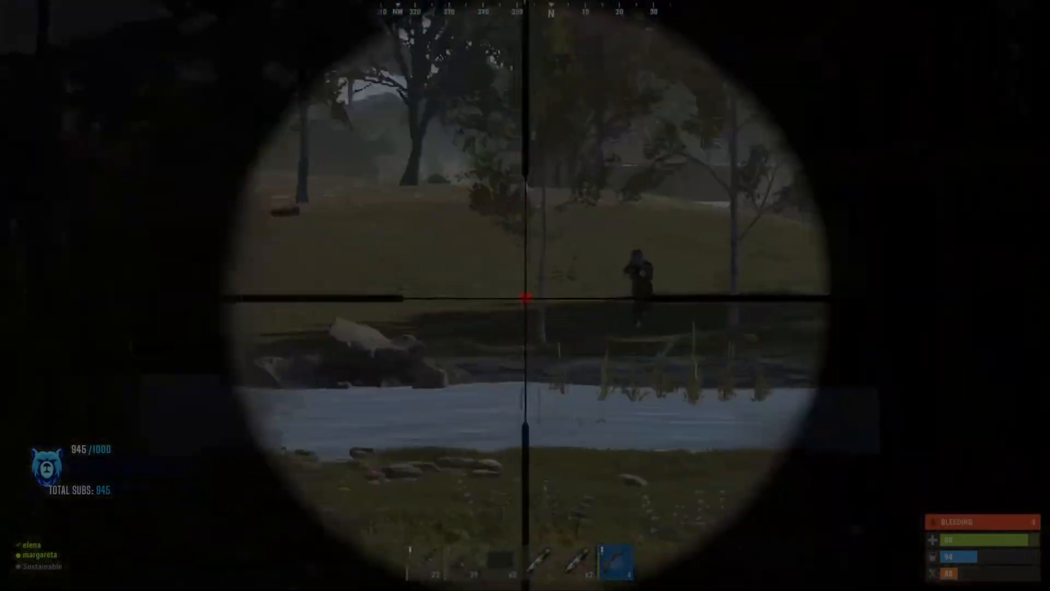
right_click(524, 296)
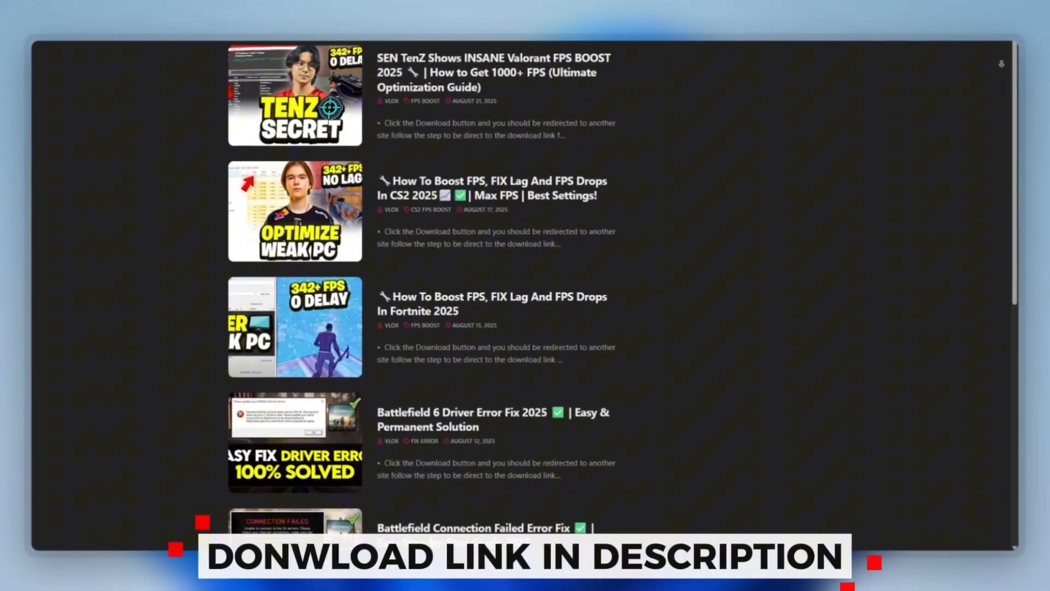
scroll("down", 3)
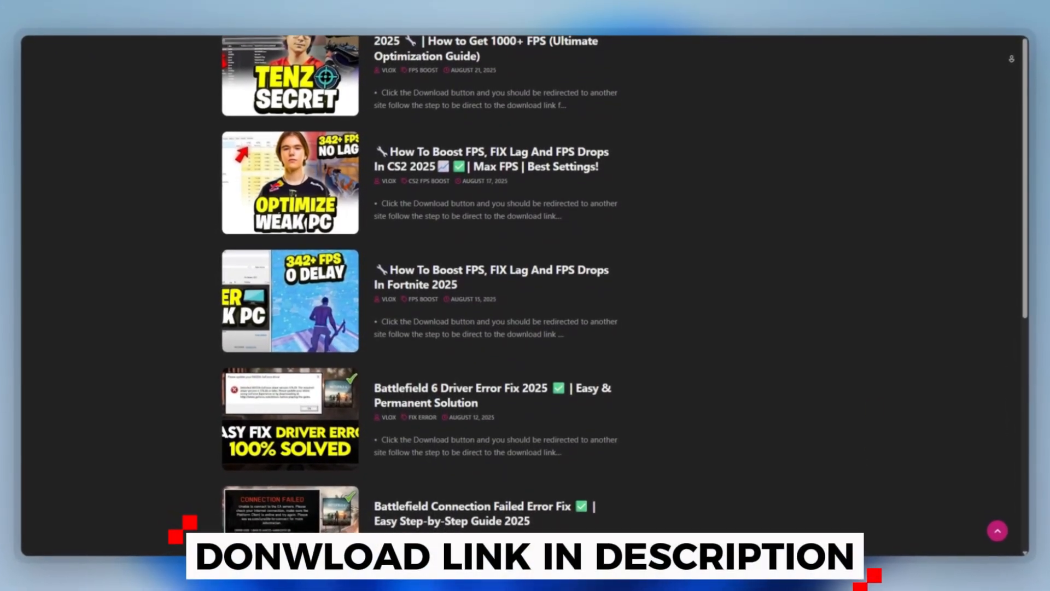
scroll("down", 3)
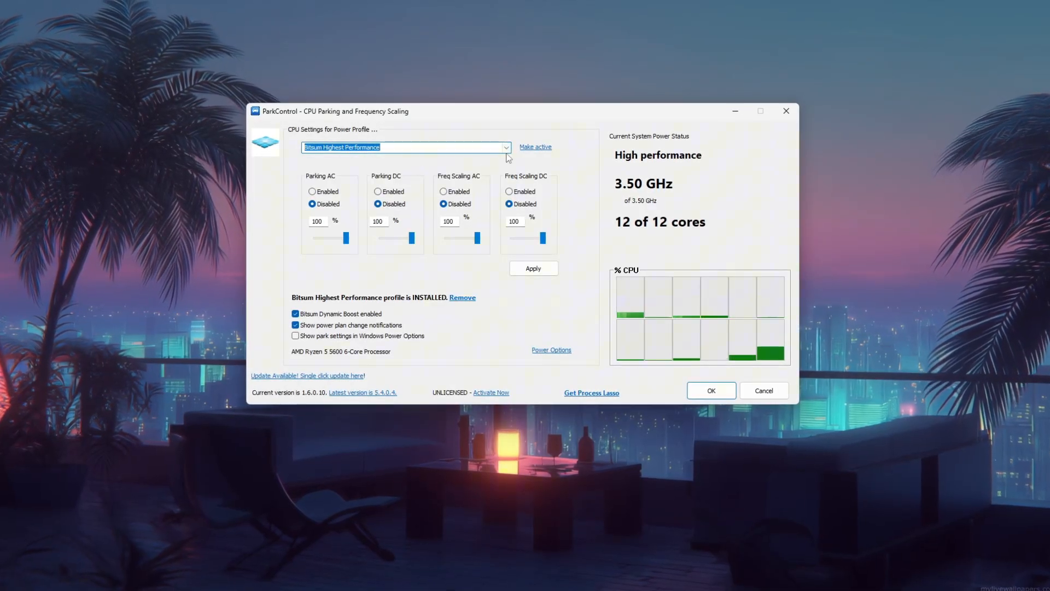
- Make Bitsum Highest Performance the active plan with Parking AC/DC Disabled
left_click(535, 147)
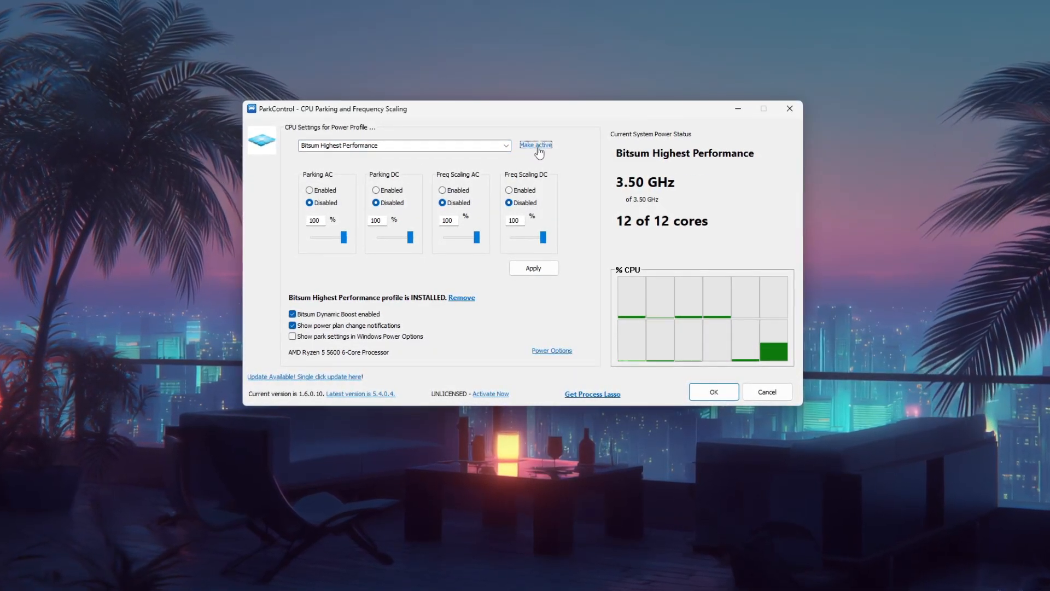
left_click(534, 145)
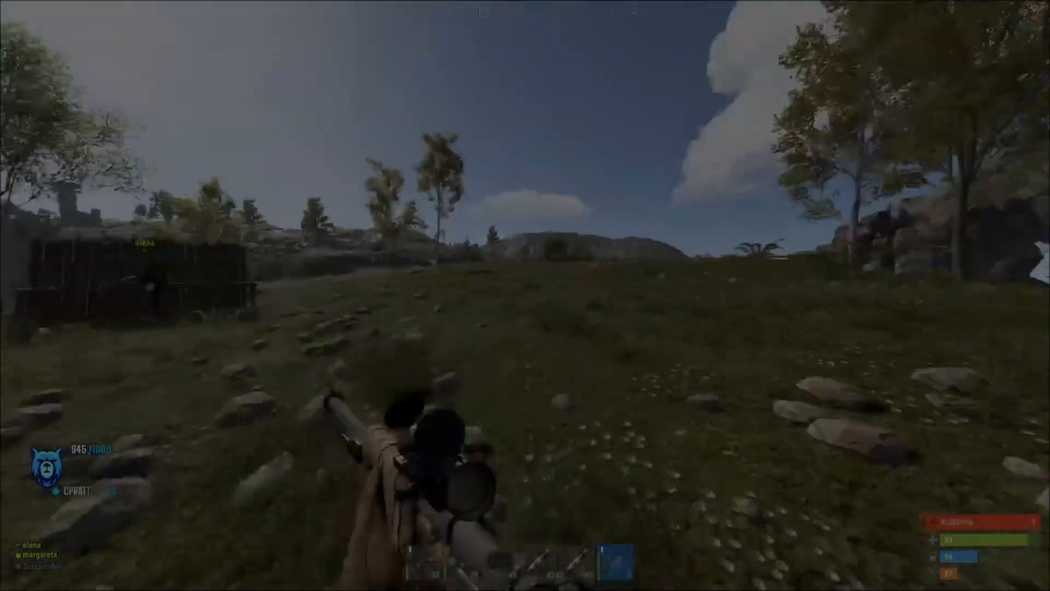
right_click(525, 295)
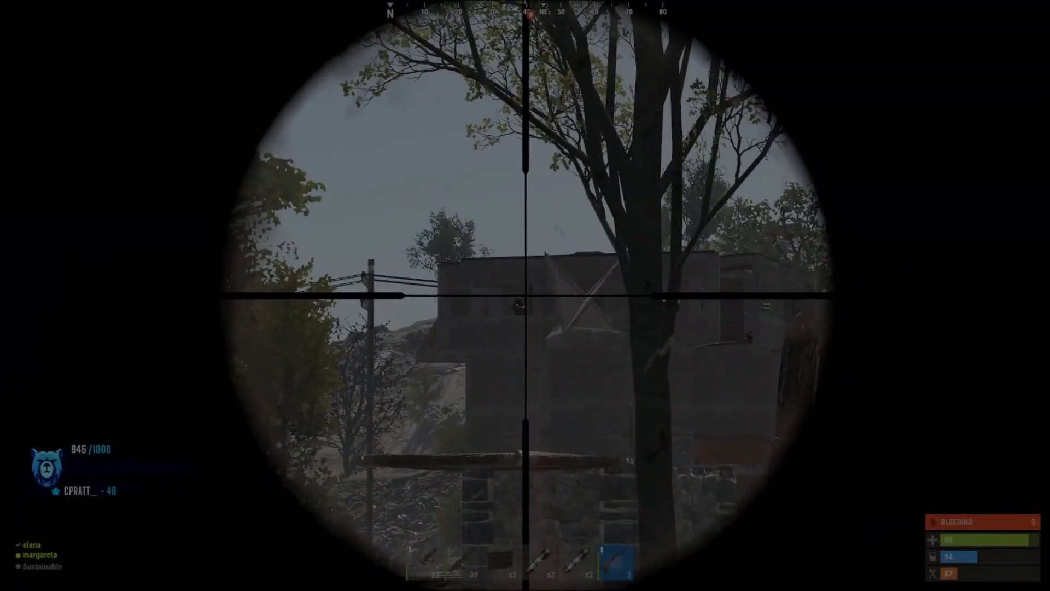